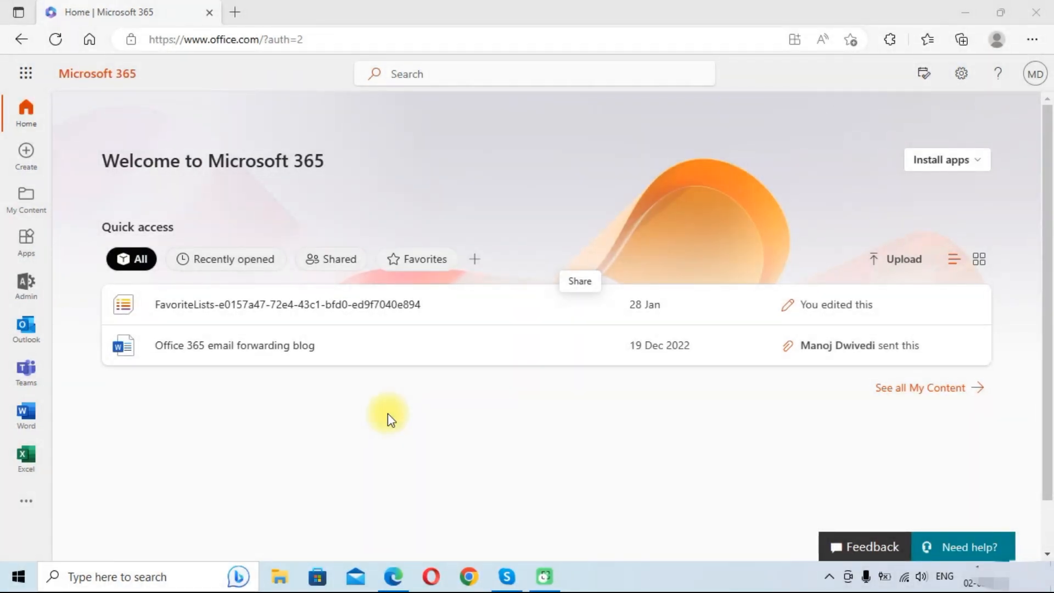
{"action": "mouse_move", "coordinate": [377, 410]}
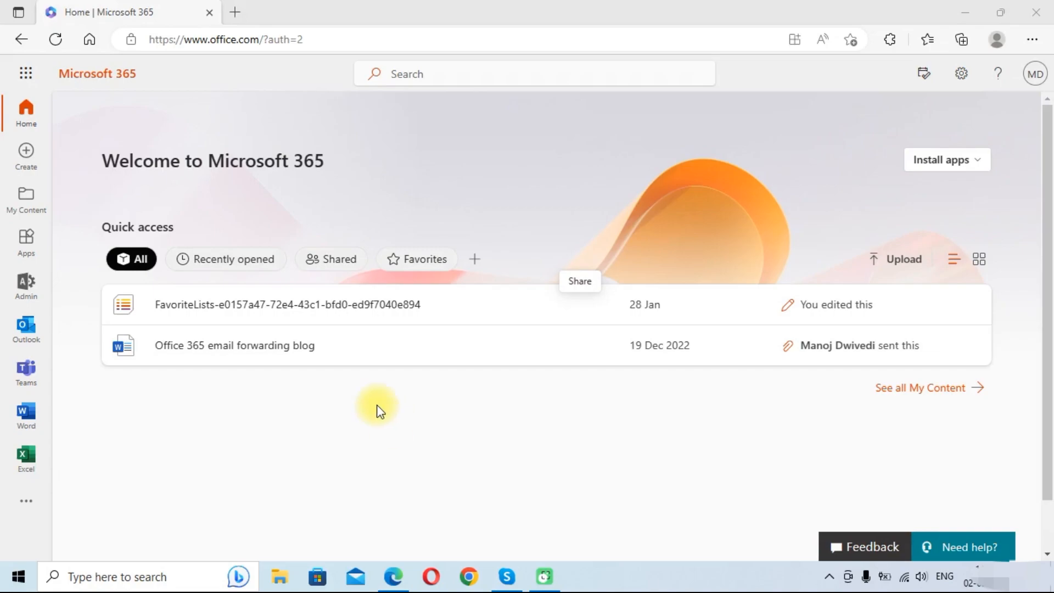
{"action": "mouse_move", "coordinate": [356, 427]}
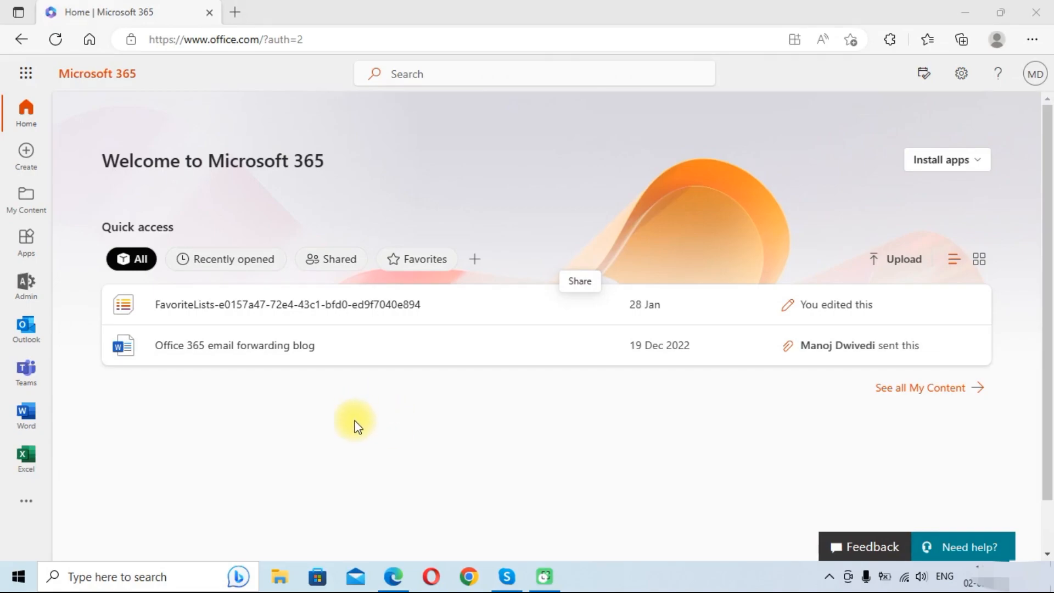
{"action": "mouse_move", "coordinate": [325, 395]}
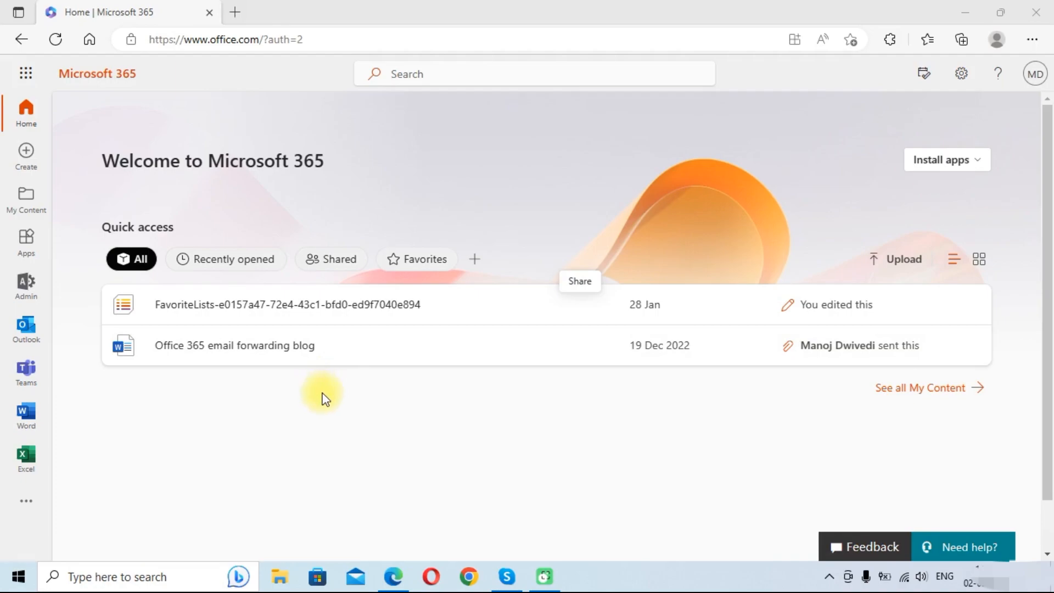
{"action": "mouse_move", "coordinate": [266, 55]}
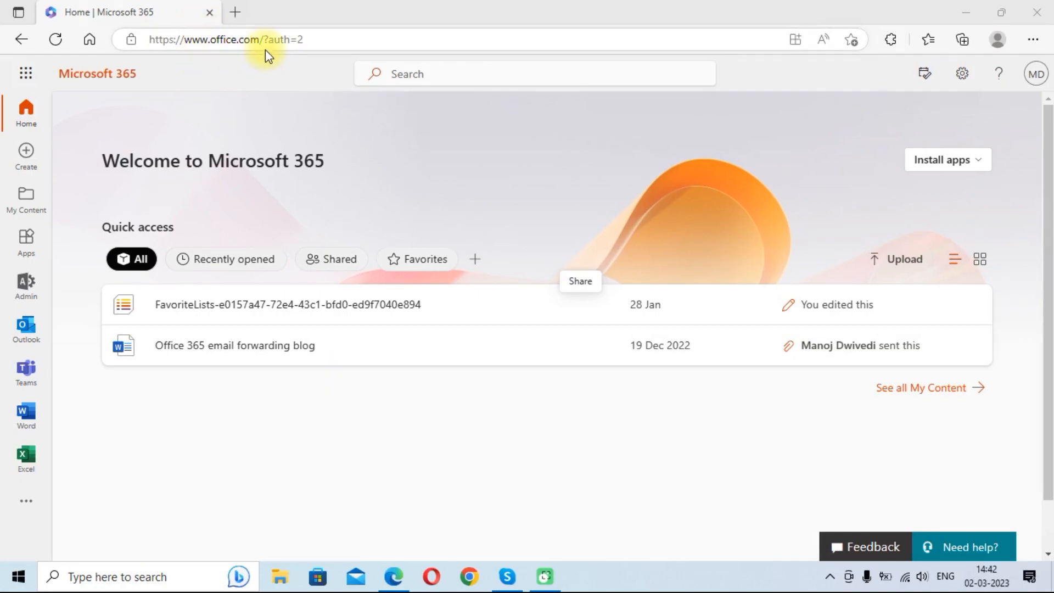
{"action": "mouse_move", "coordinate": [76, 215]}
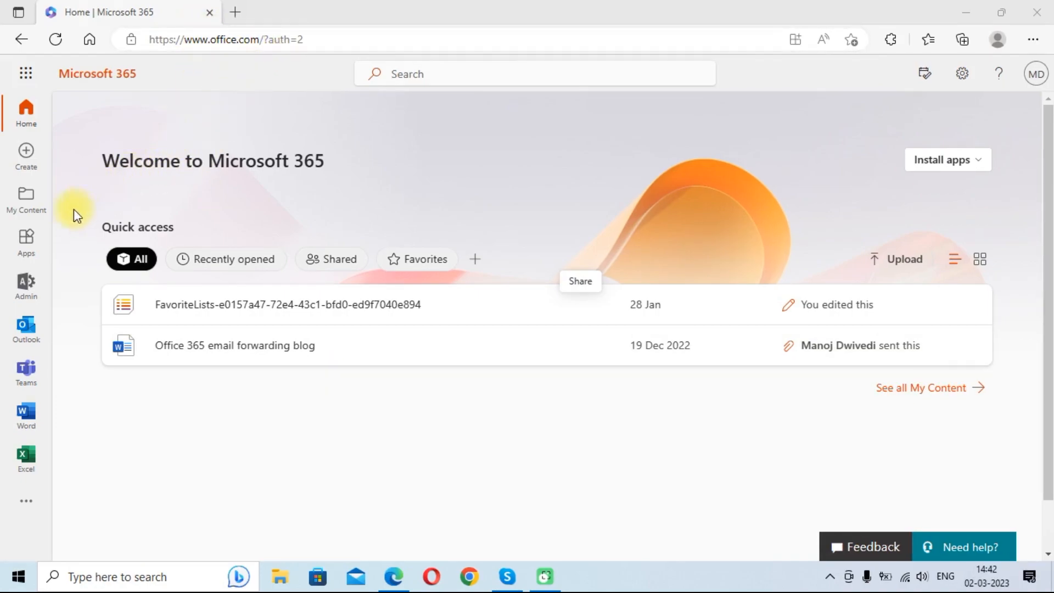
{"action": "mouse_move", "coordinate": [37, 290]}
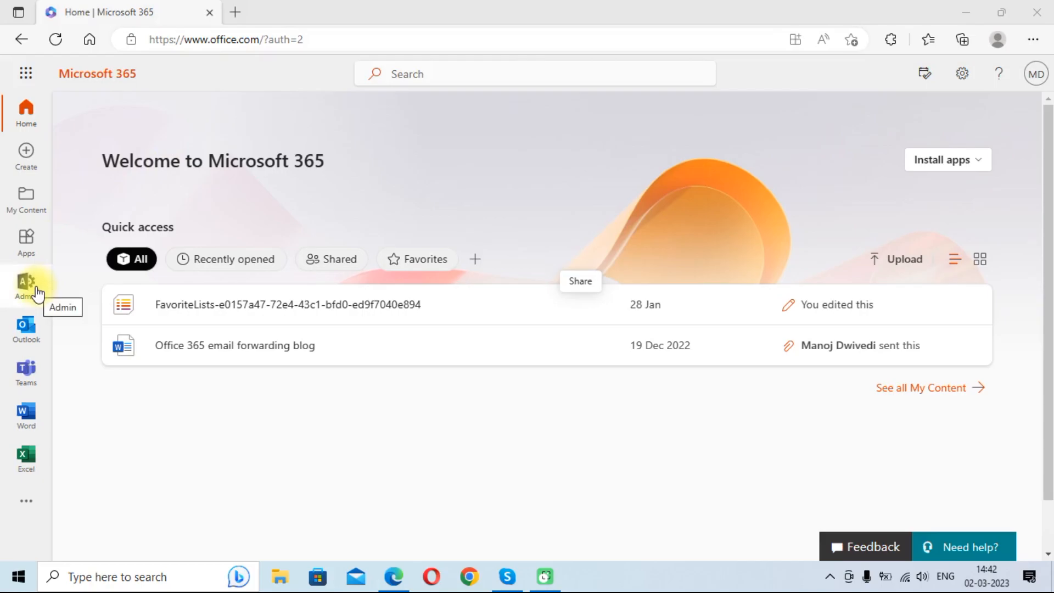
Step: Go to Admin, then Settings > Domains to list the tenant's domains
{"action": "left_click", "coordinate": [25, 289]}
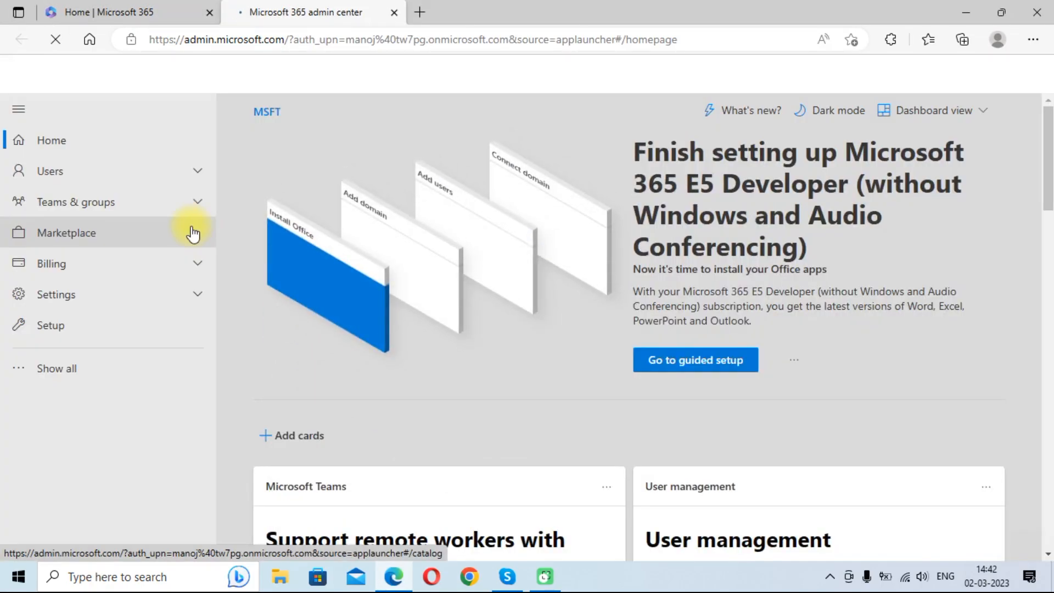
{"action": "left_click", "coordinate": [1033, 437]}
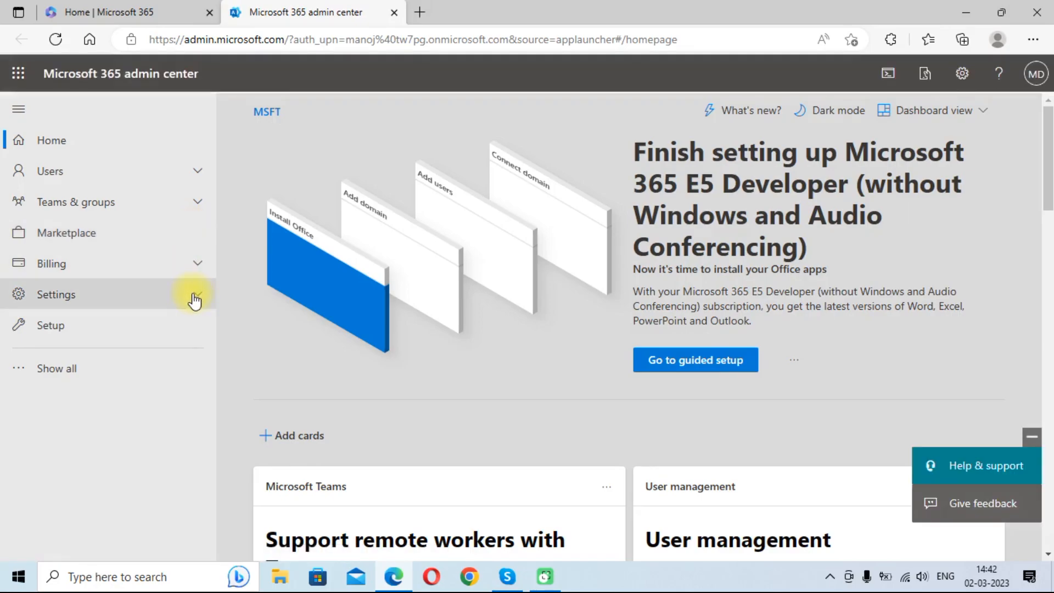
{"action": "left_click", "coordinate": [55, 294]}
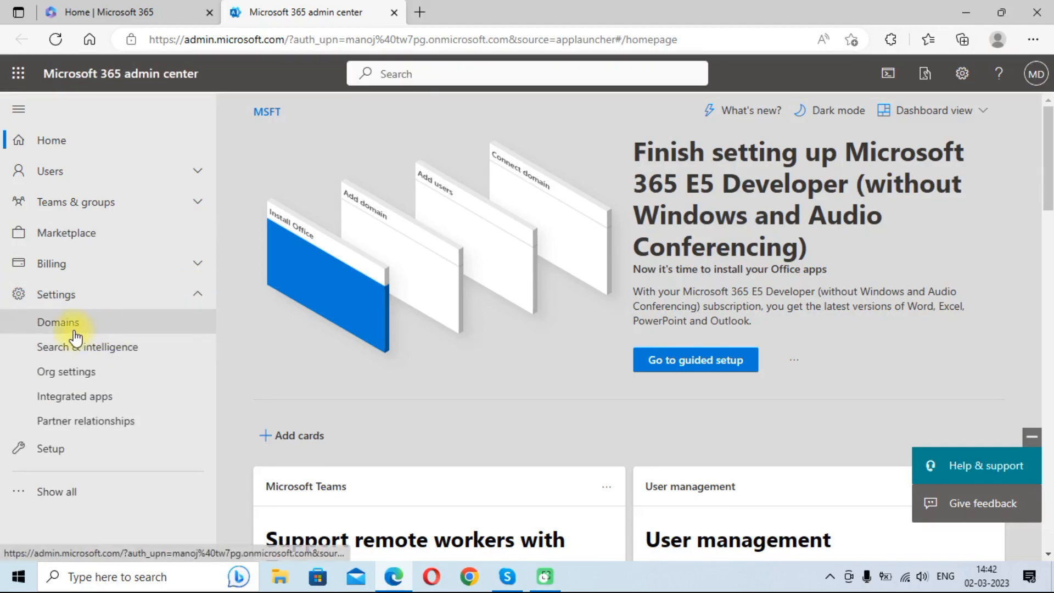
{"action": "left_click", "coordinate": [58, 323]}
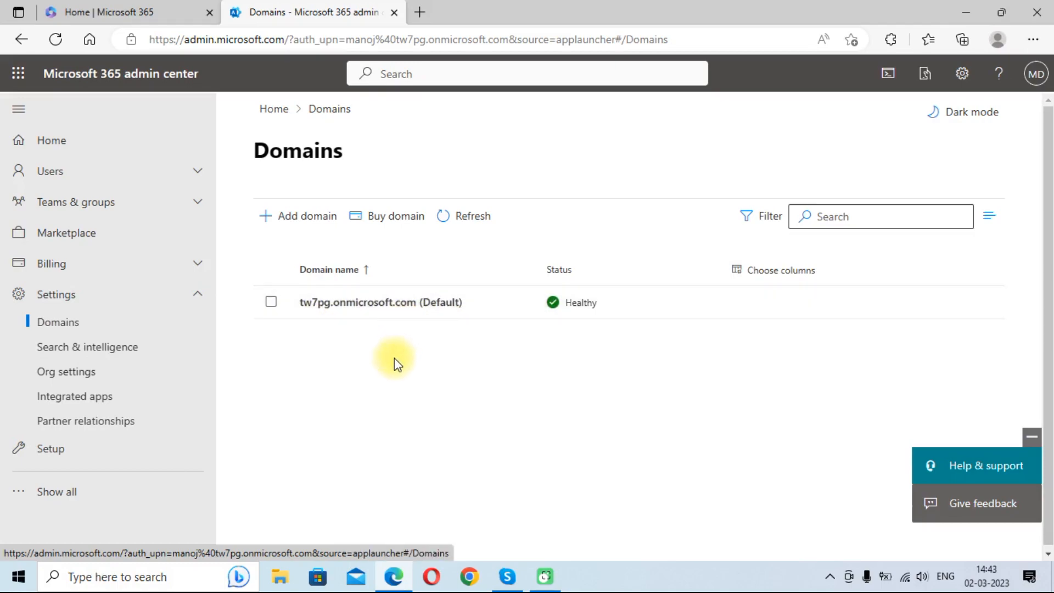
{"action": "mouse_move", "coordinate": [304, 347]}
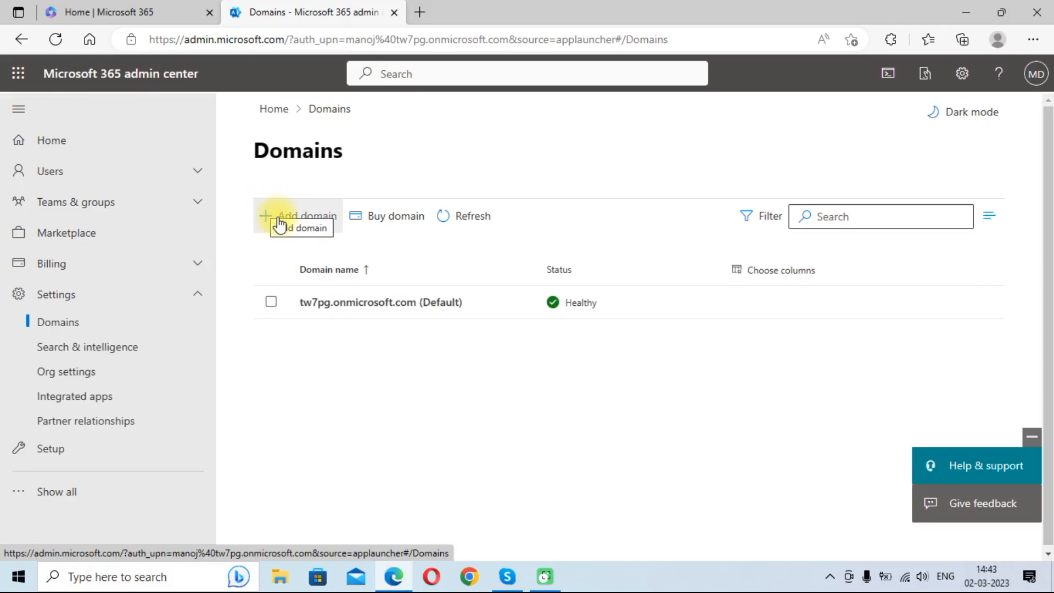
Step: Add domain itinfohub.com and submit it with Use this domain
{"action": "left_click", "coordinate": [300, 216]}
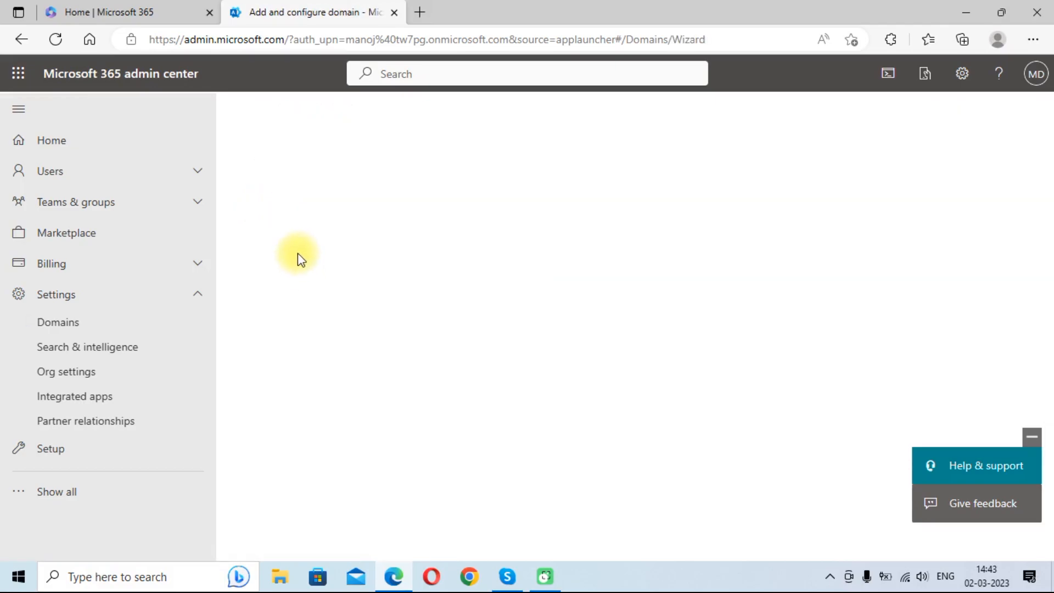
{"action": "left_click", "coordinate": [58, 322]}
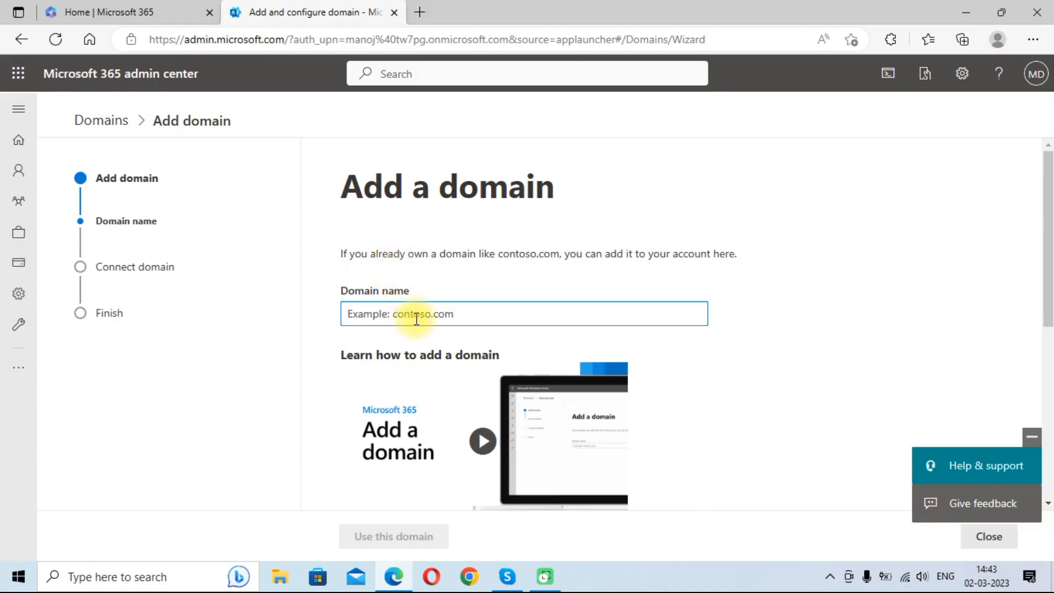
{"action": "type", "text": "iti"}
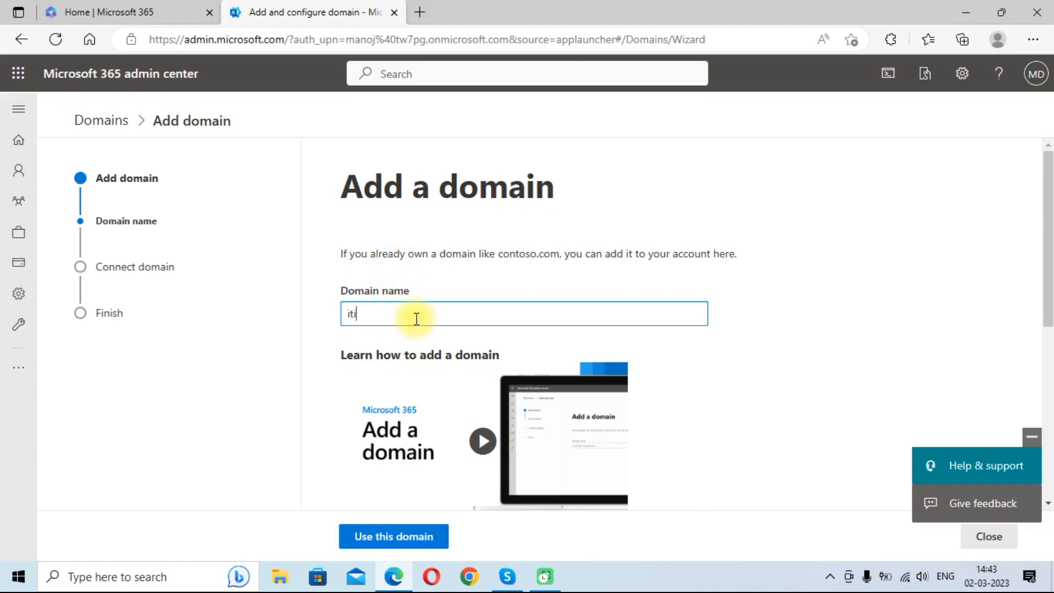
{"action": "type", "text": "nfohub.com"}
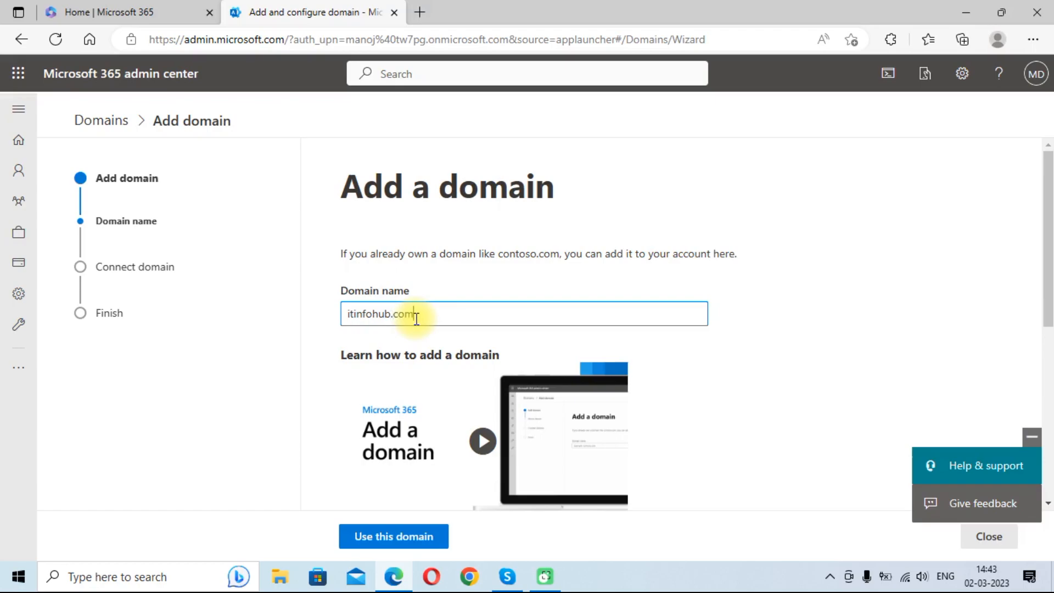
{"action": "scroll", "scroll_direction": "down", "scroll_amount": 3}
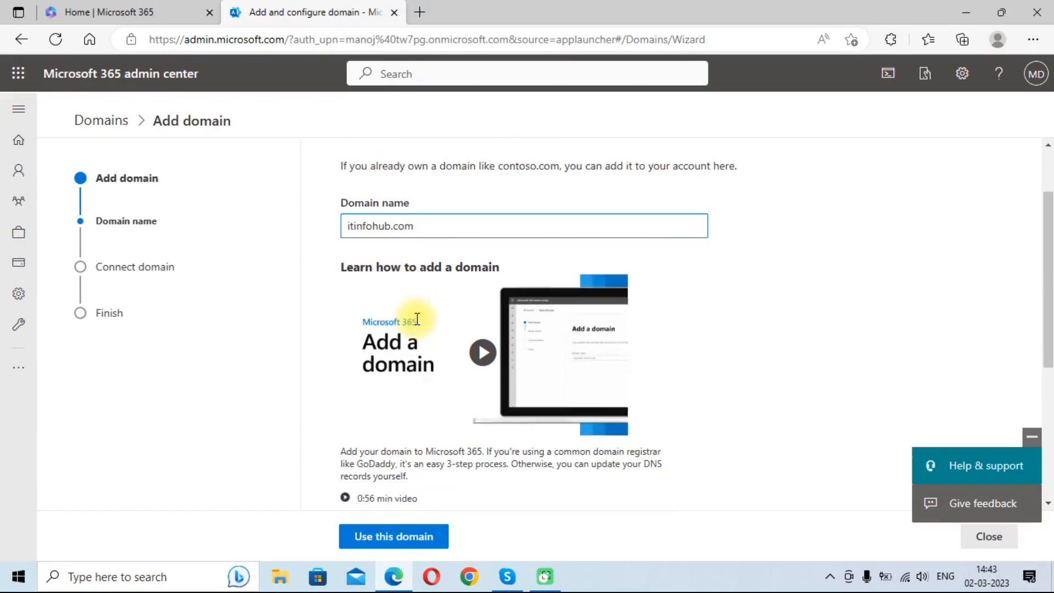
{"action": "scroll", "scroll_direction": "down", "scroll_amount": 3}
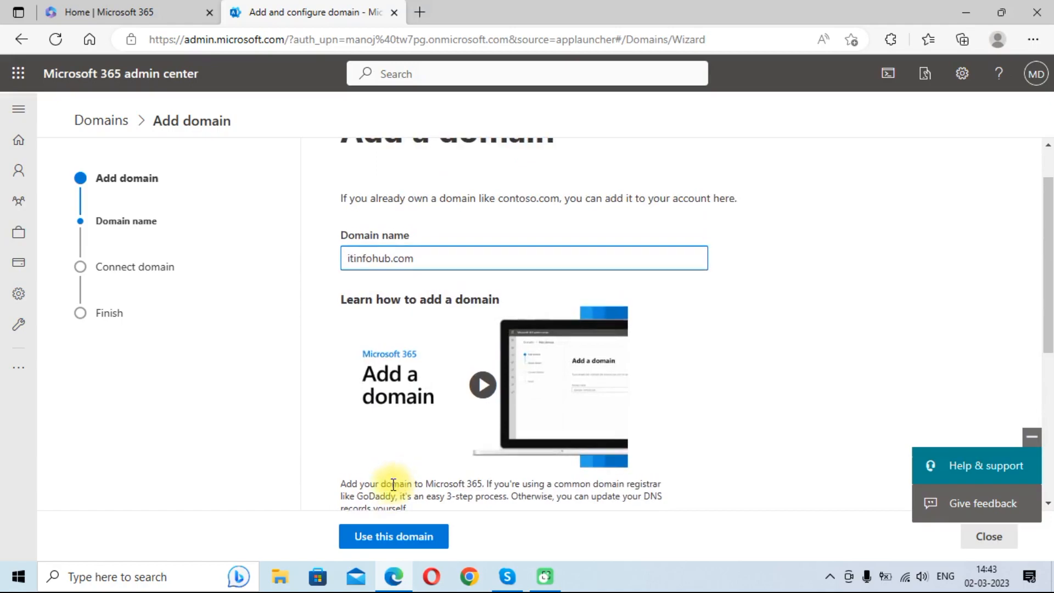
{"action": "left_click", "coordinate": [393, 536]}
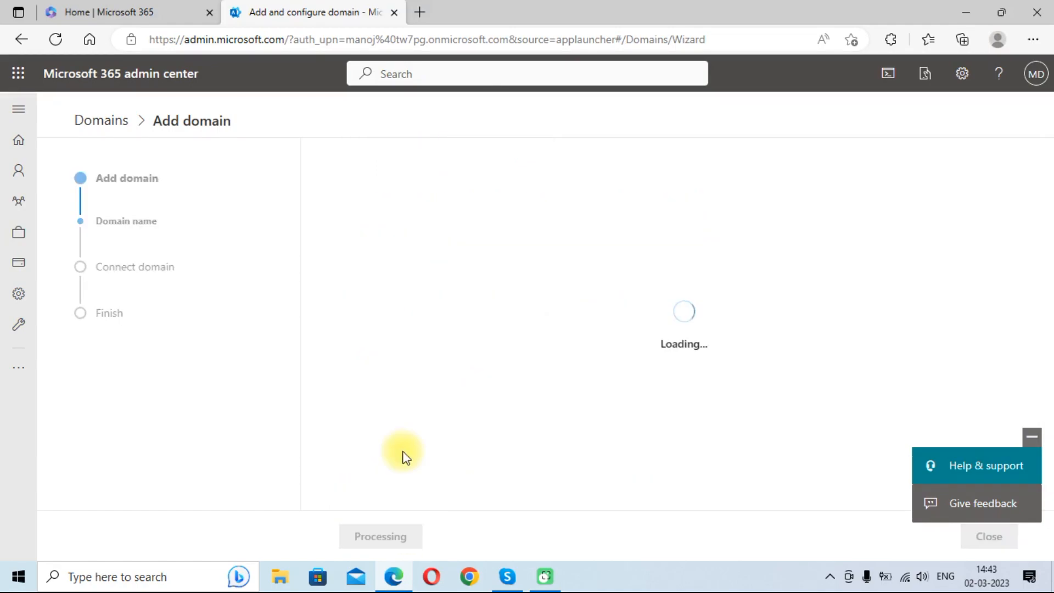
{"action": "mouse_move", "coordinate": [542, 299]}
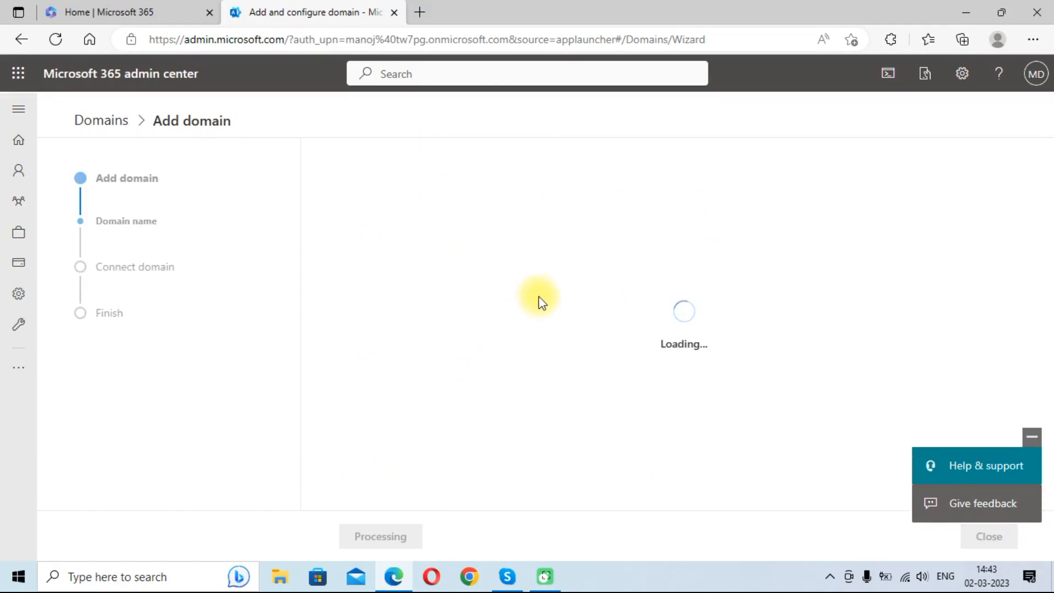
{"action": "mouse_move", "coordinate": [528, 323]}
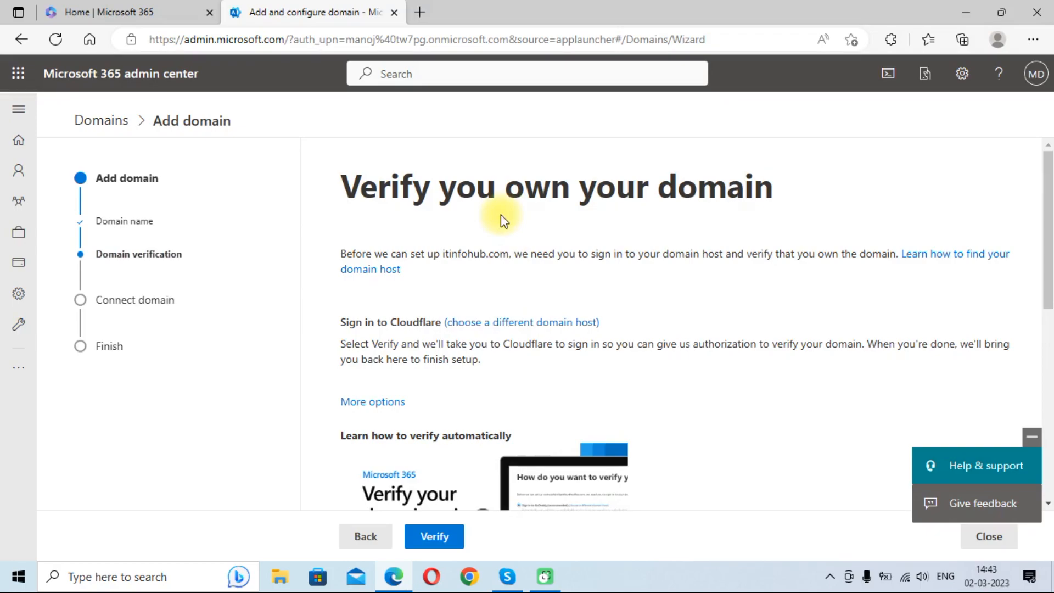
{"action": "mouse_move", "coordinate": [398, 321]}
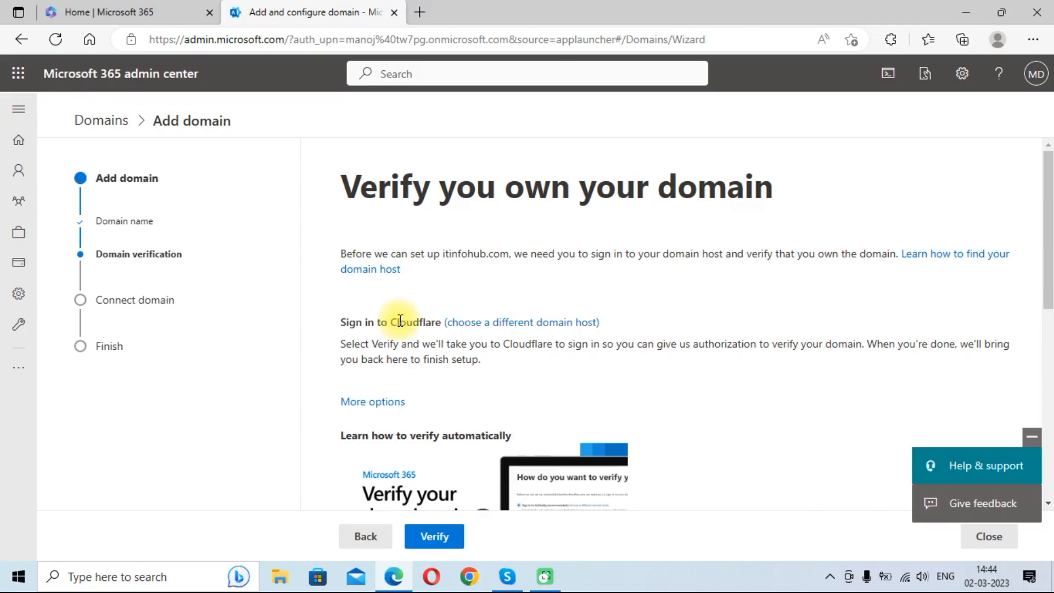
{"action": "mouse_move", "coordinate": [344, 323]}
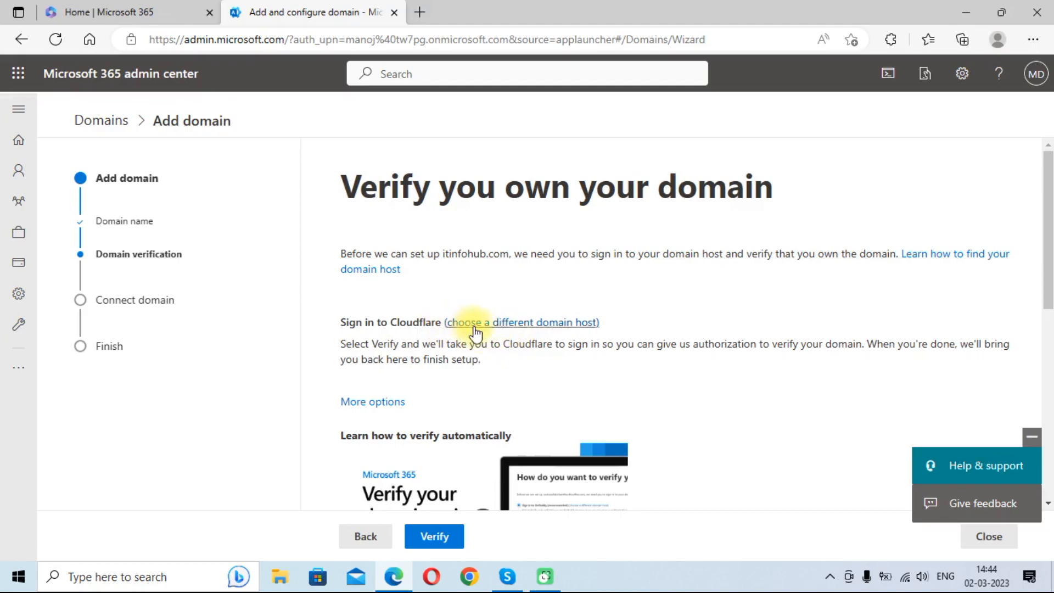
{"action": "mouse_move", "coordinate": [524, 327]}
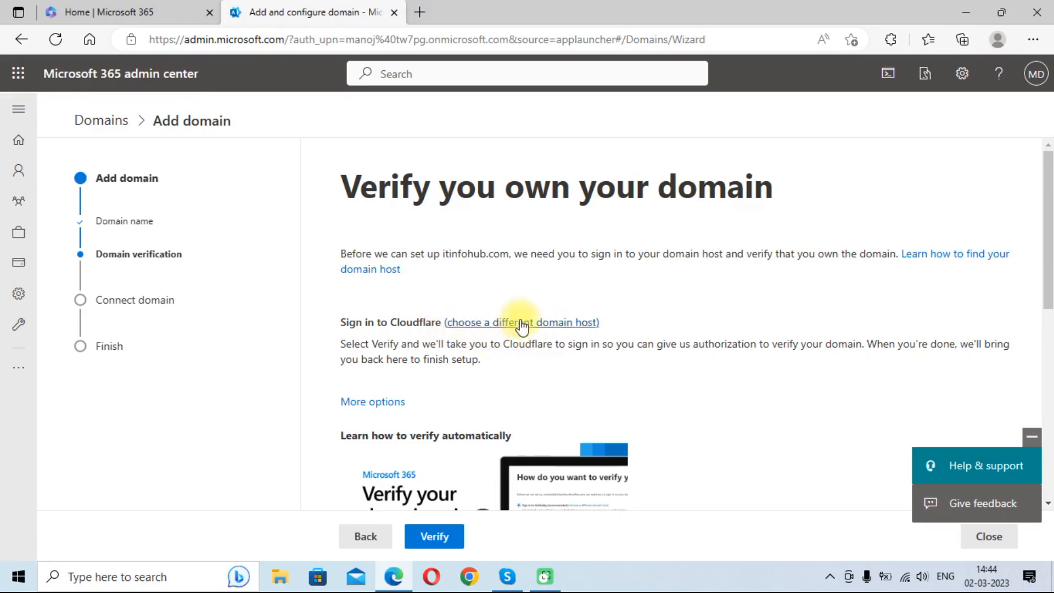
Step: Review other domain host options while leaving Cloudflare as the host
{"action": "left_click", "coordinate": [522, 322]}
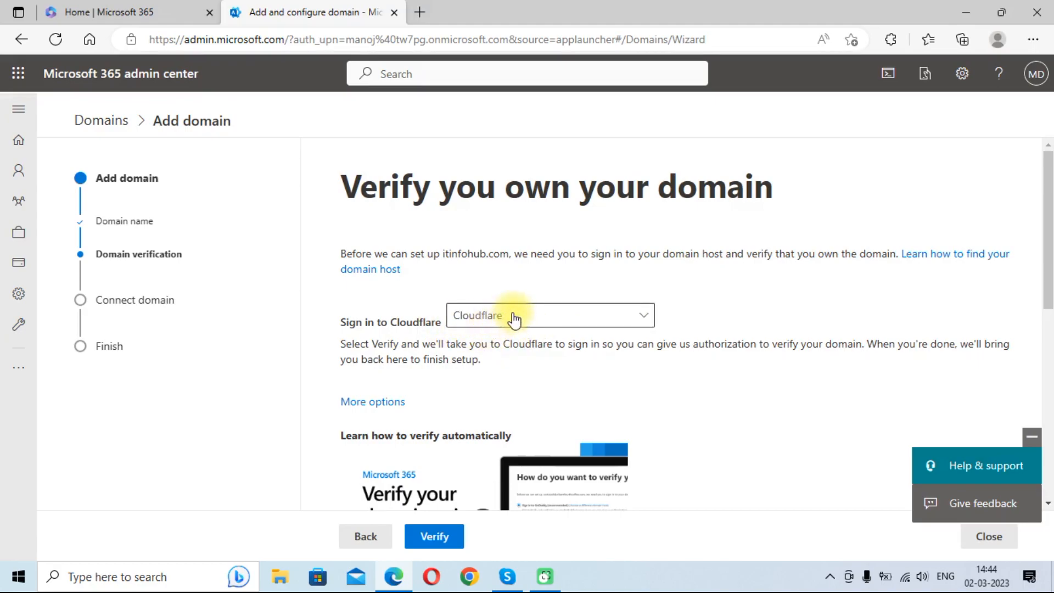
{"action": "left_click", "coordinate": [548, 315]}
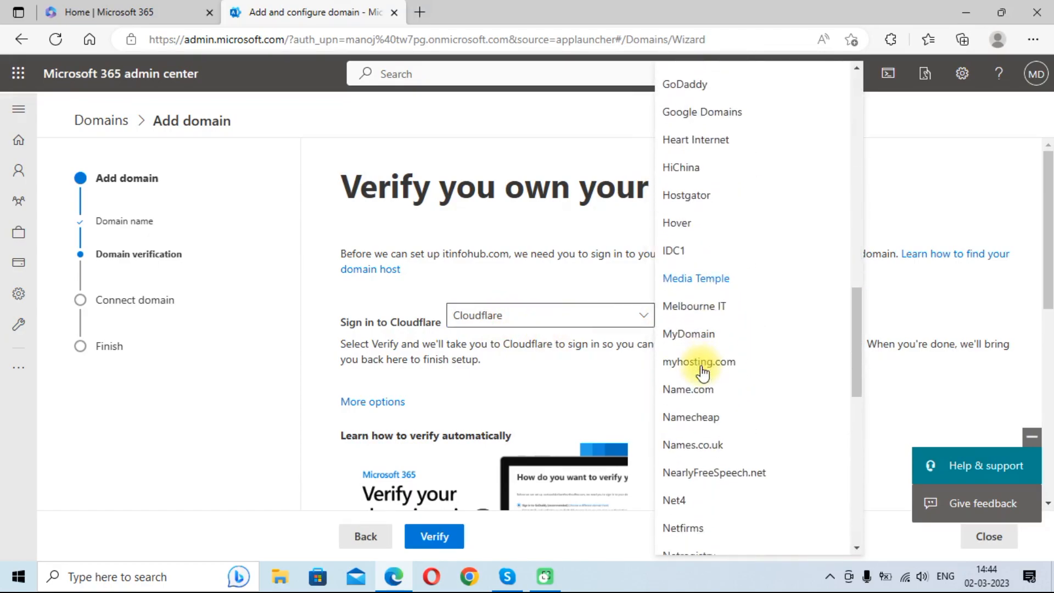
{"action": "scroll", "scroll_direction": "up", "scroll_amount": 3}
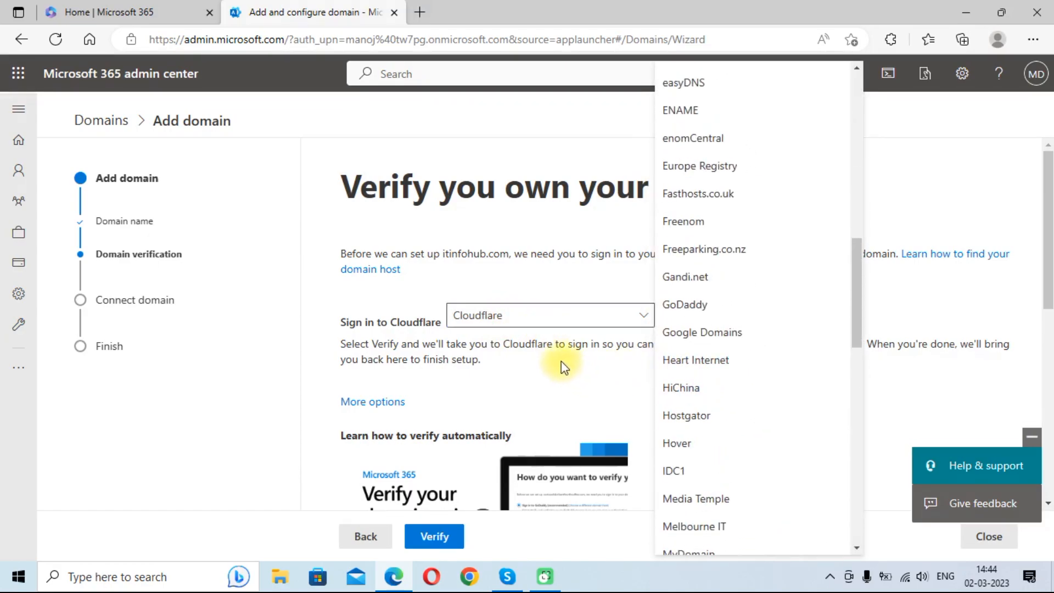
{"action": "left_click", "coordinate": [549, 315]}
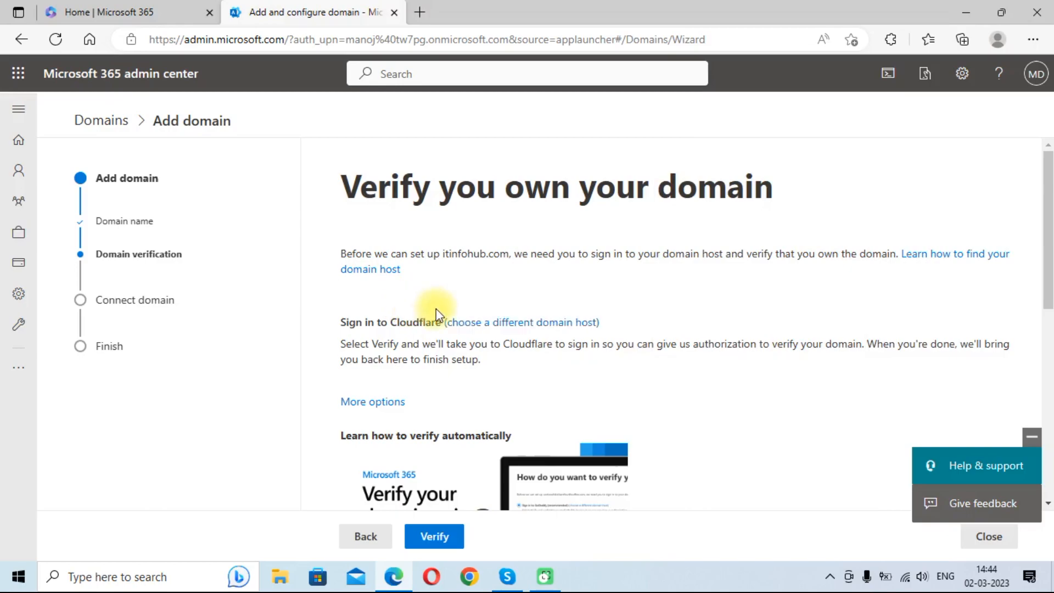
{"action": "mouse_move", "coordinate": [594, 334]}
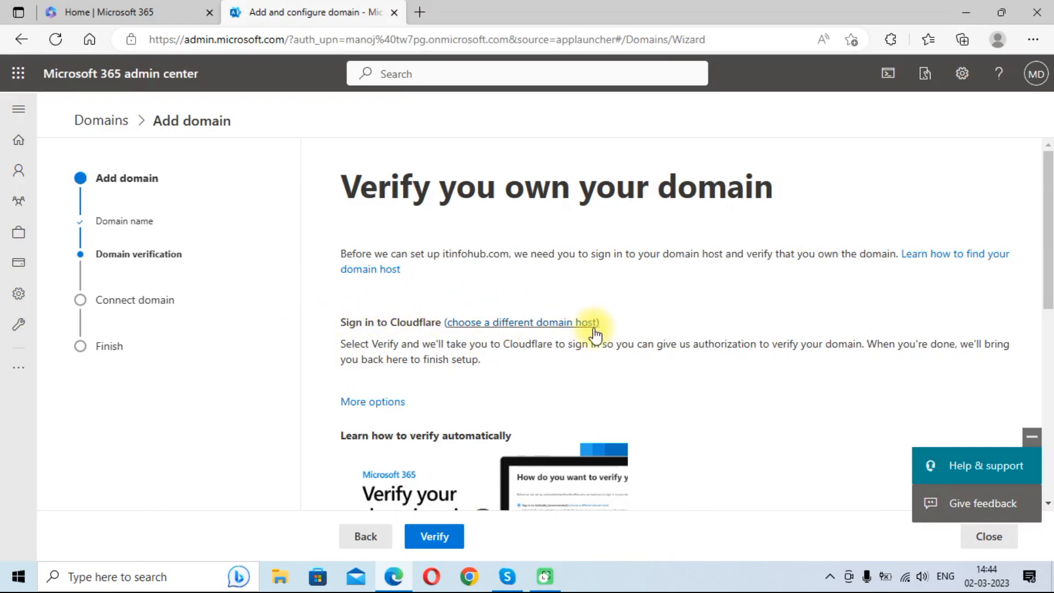
Step: Keep 'Sign in to Cloudflare' as the verification method and start verifying
{"action": "left_click", "coordinate": [372, 402]}
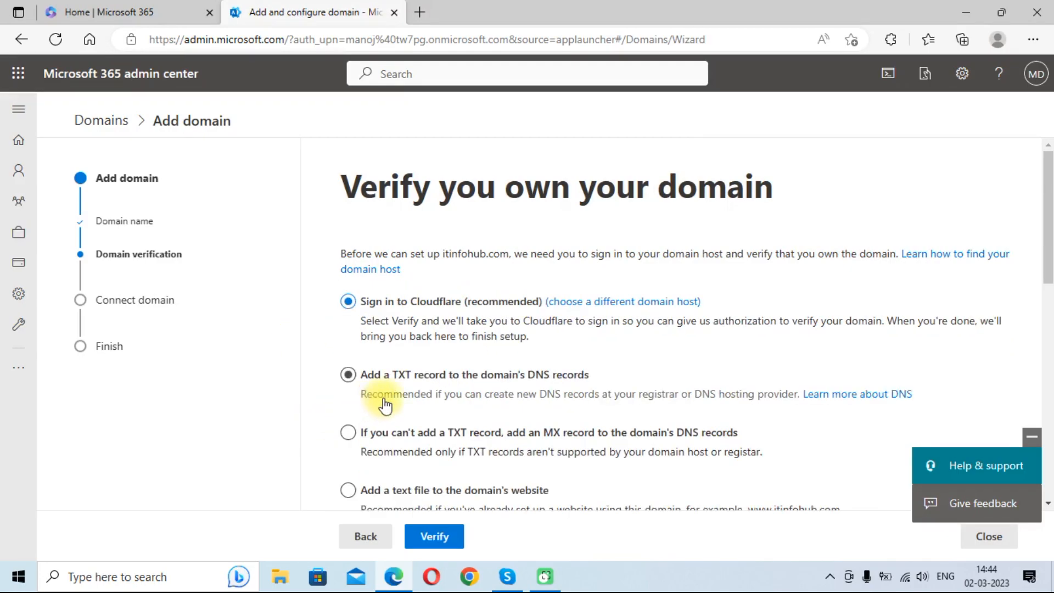
{"action": "scroll", "scroll_direction": "down", "scroll_amount": 3}
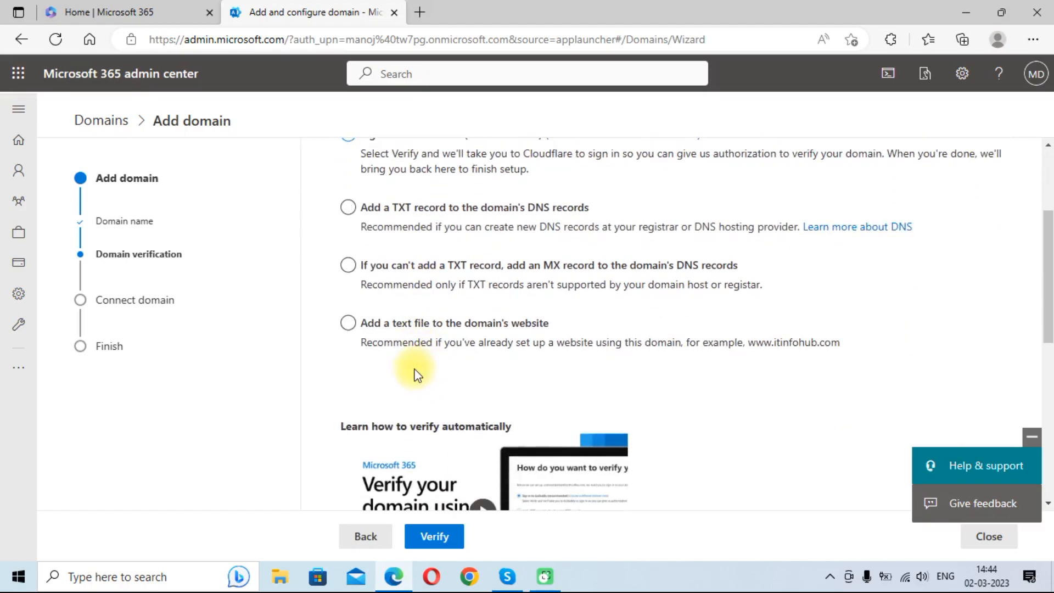
{"action": "scroll", "scroll_direction": "up", "scroll_amount": 3}
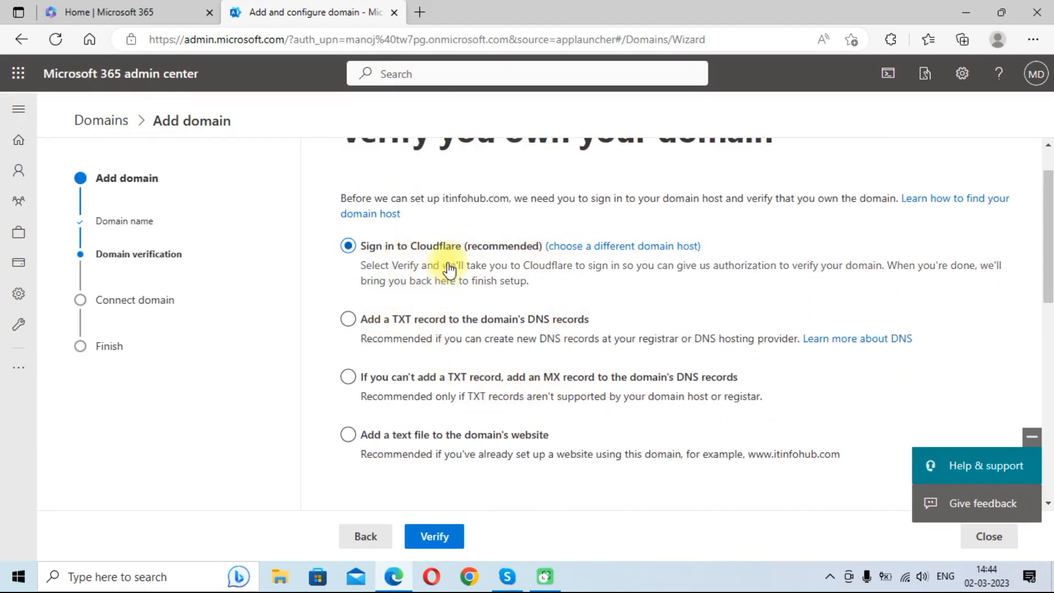
{"action": "scroll", "scroll_direction": "up", "scroll_amount": 3}
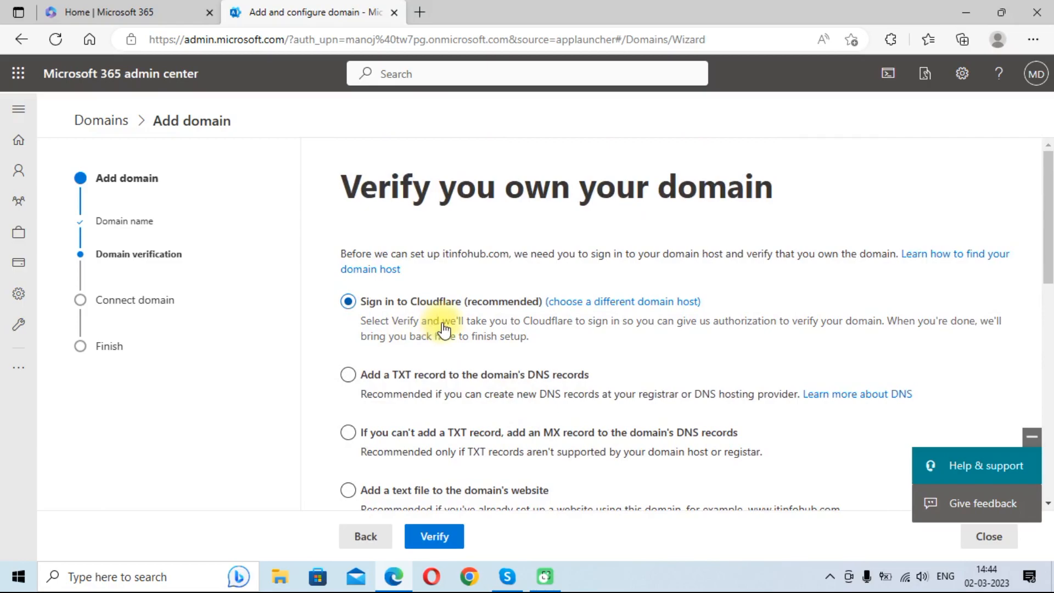
{"action": "mouse_move", "coordinate": [447, 501]}
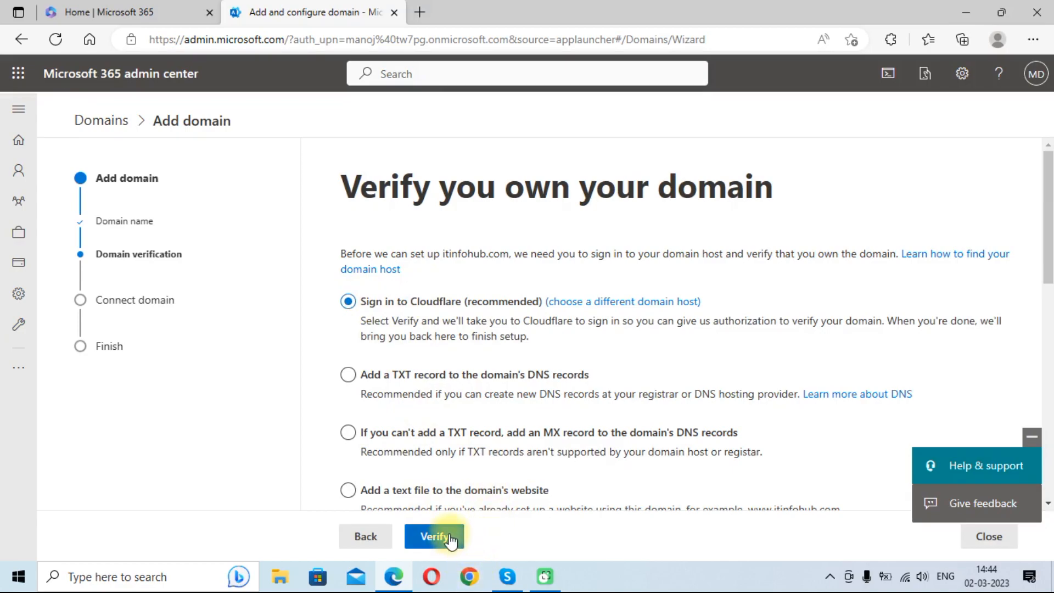
{"action": "left_click", "coordinate": [434, 536]}
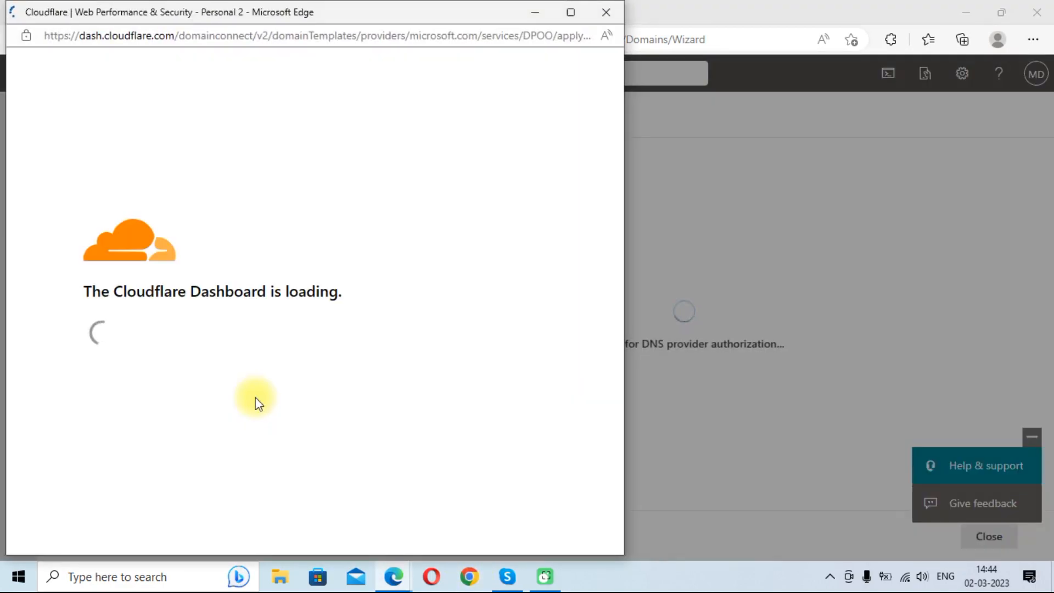
{"action": "mouse_move", "coordinate": [225, 383]}
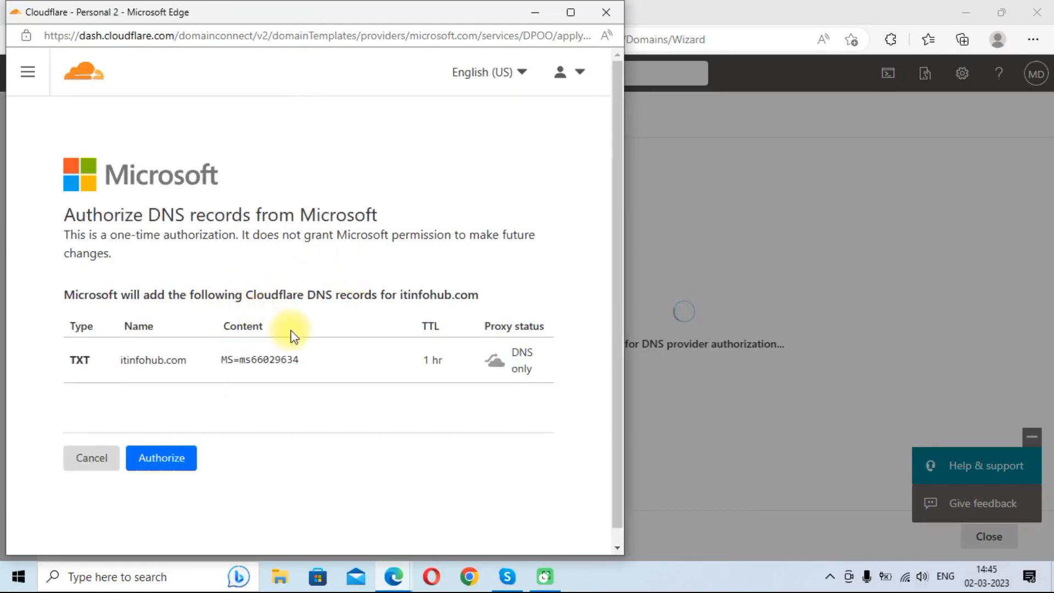
{"action": "mouse_move", "coordinate": [10, 373]}
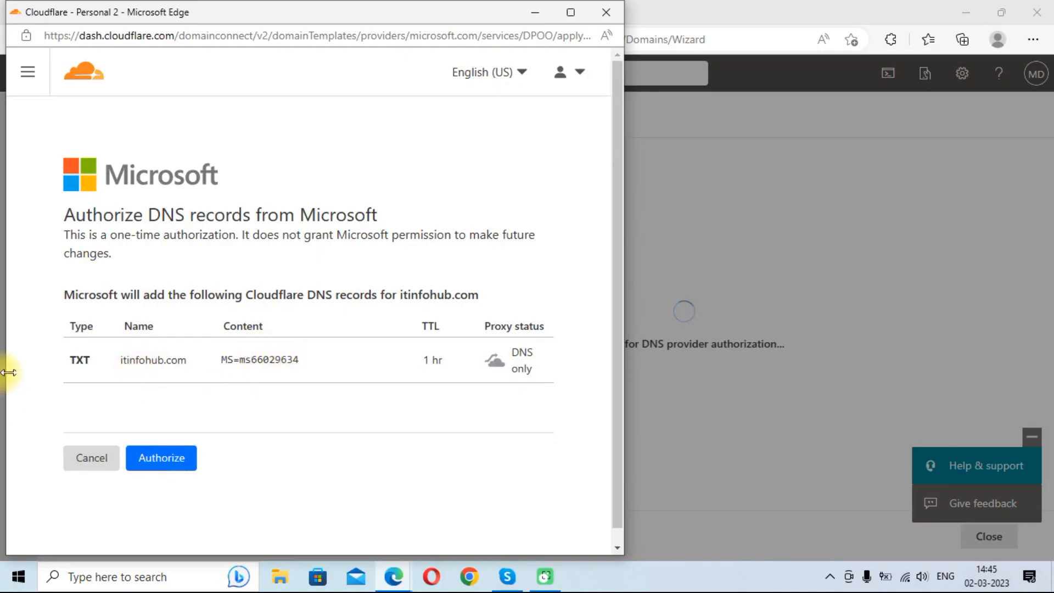
{"action": "mouse_move", "coordinate": [330, 369]}
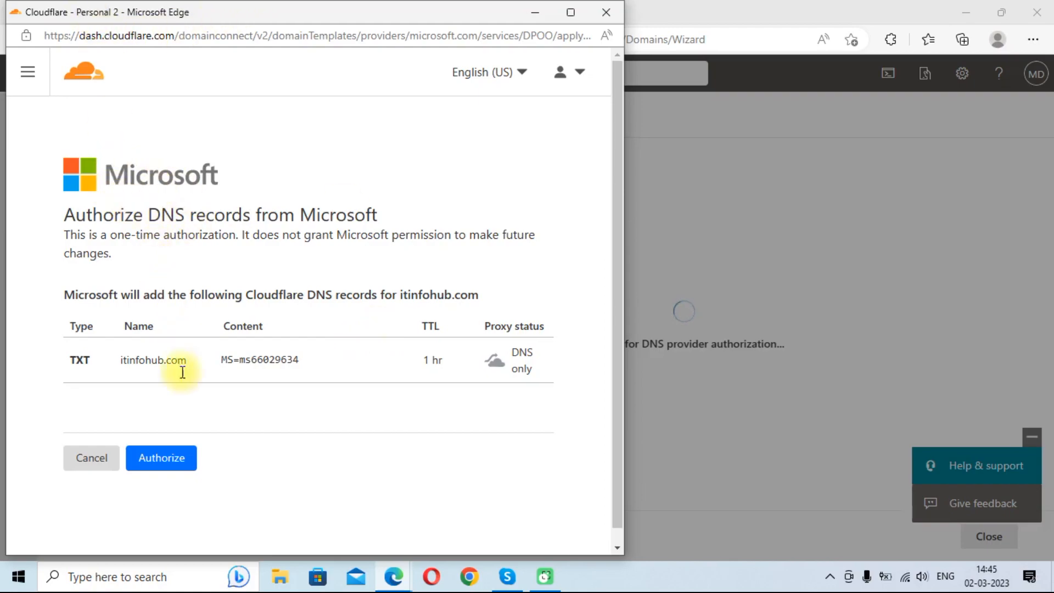
{"action": "mouse_move", "coordinate": [193, 480]}
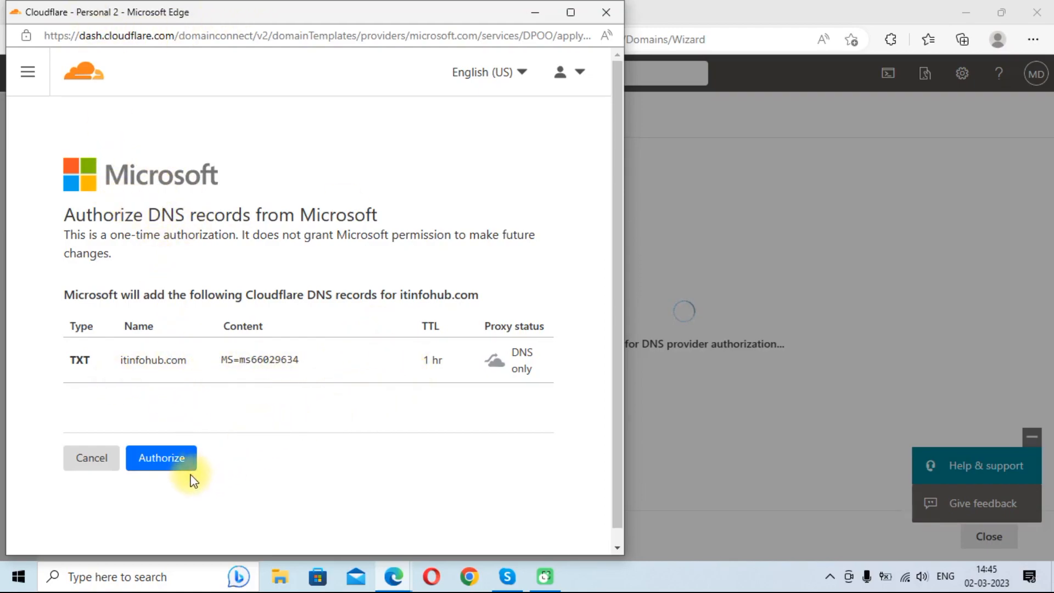
Step: Authorize Microsoft's TXT verification record for itinfohub.com in Cloudflare
{"action": "left_click", "coordinate": [162, 458]}
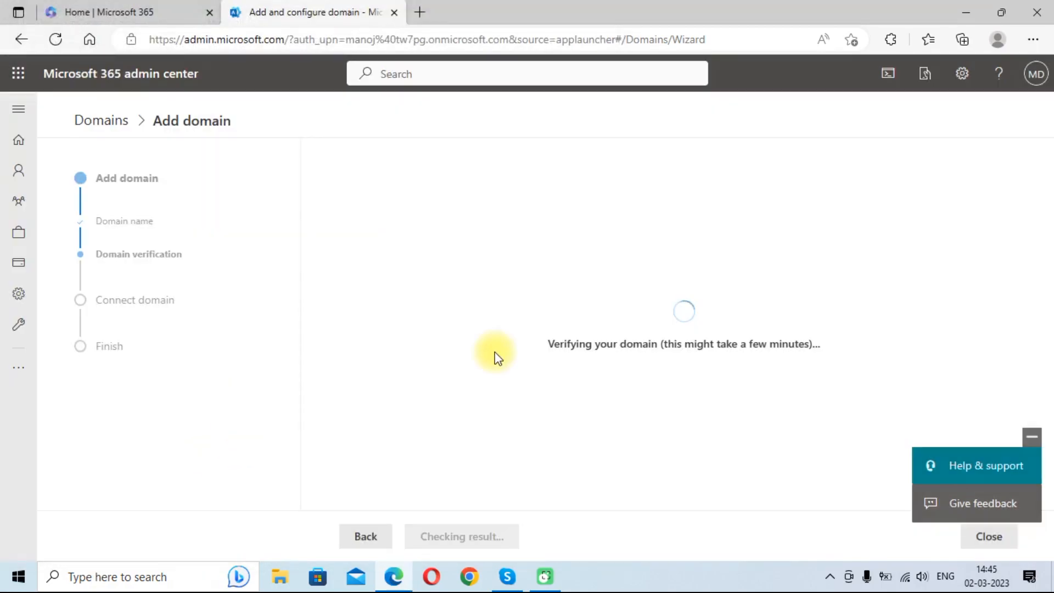
{"action": "mouse_move", "coordinate": [543, 314]}
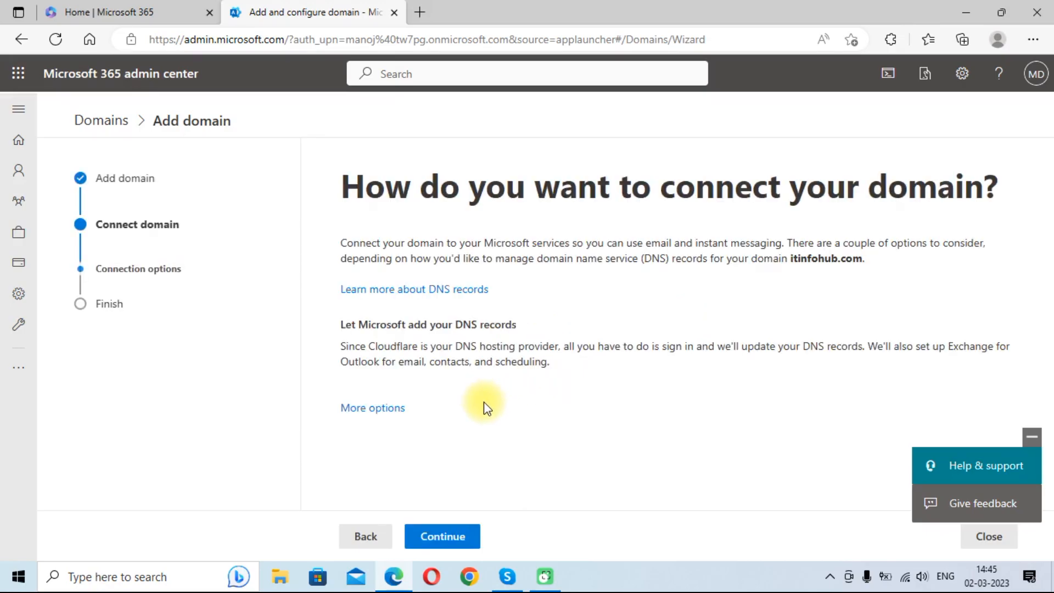
{"action": "mouse_move", "coordinate": [572, 336]}
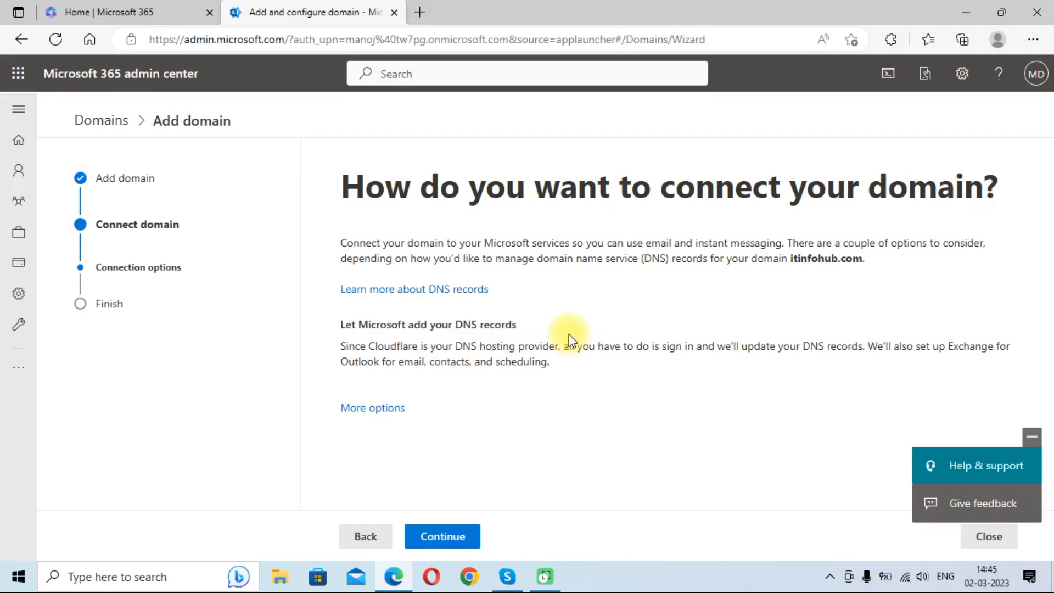
{"action": "mouse_move", "coordinate": [429, 246]}
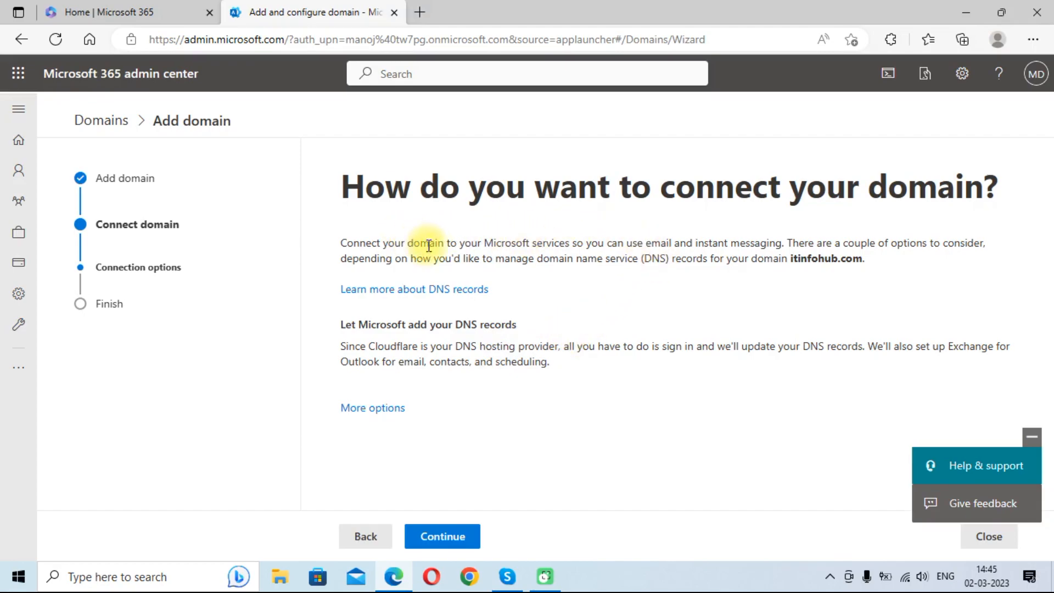
{"action": "mouse_move", "coordinate": [601, 338]}
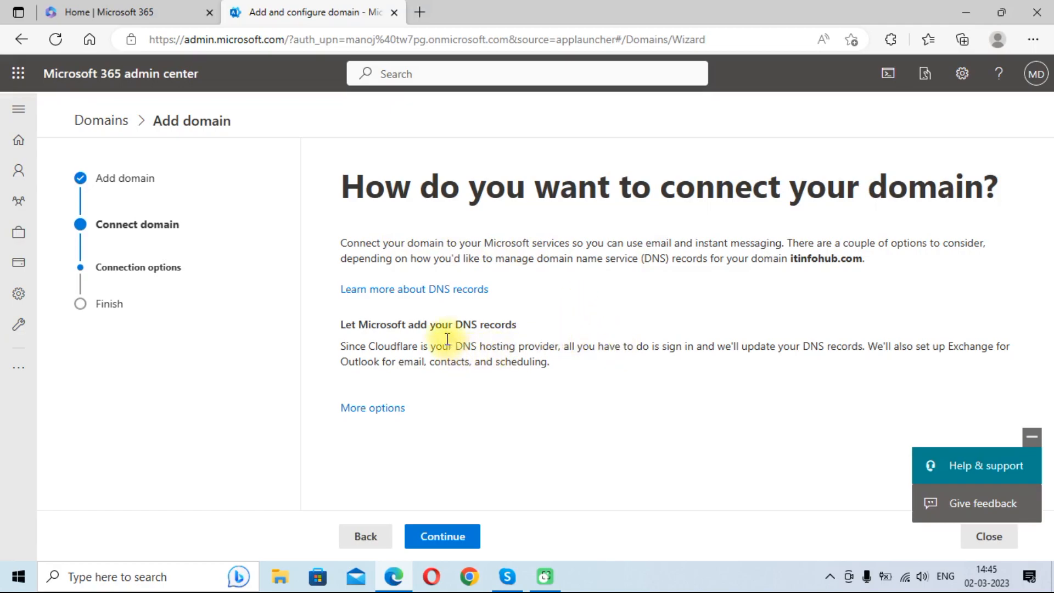
{"action": "mouse_move", "coordinate": [371, 373]}
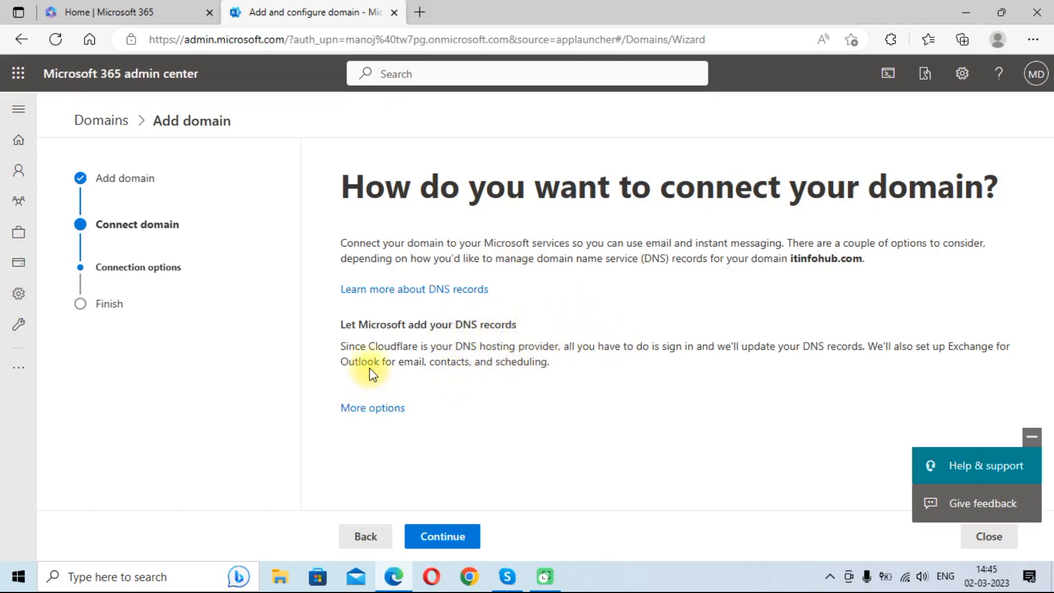
{"action": "mouse_move", "coordinate": [439, 324]}
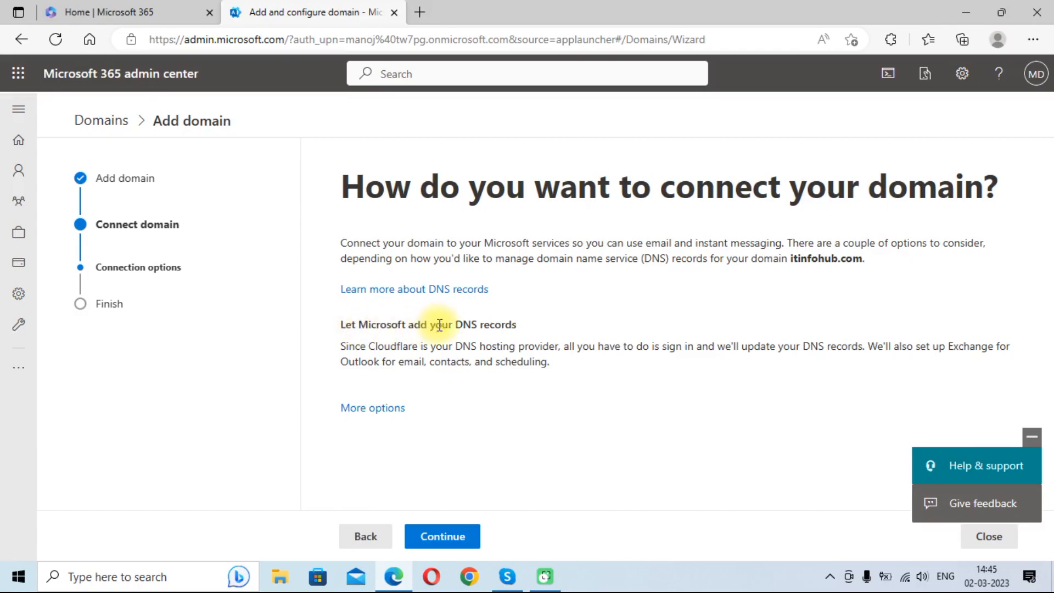
{"action": "mouse_move", "coordinate": [468, 357]}
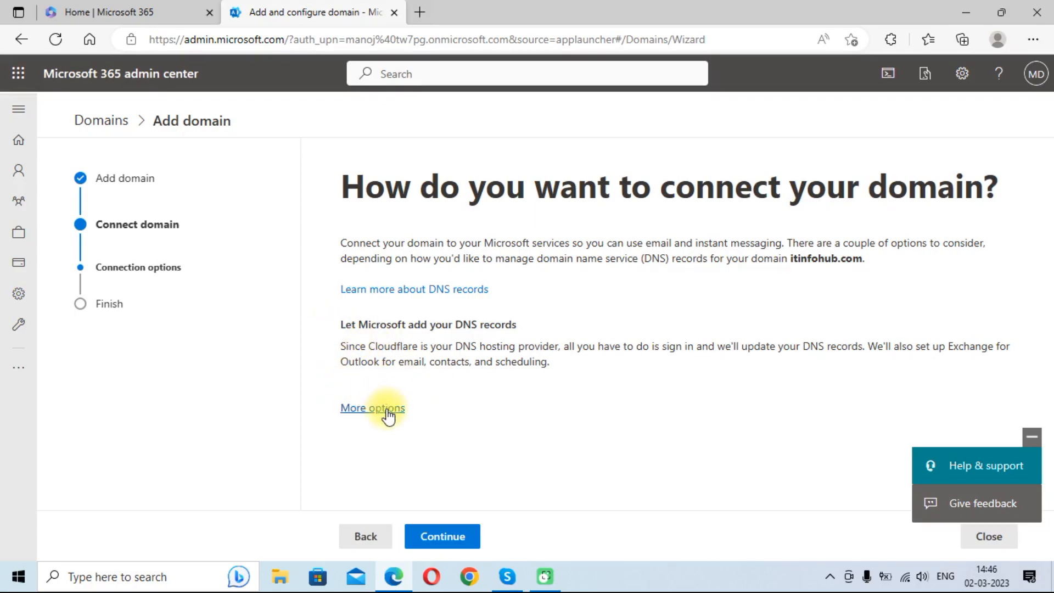
Step: Once verified, show More options for connecting itinfohub.com
{"action": "left_click", "coordinate": [373, 407]}
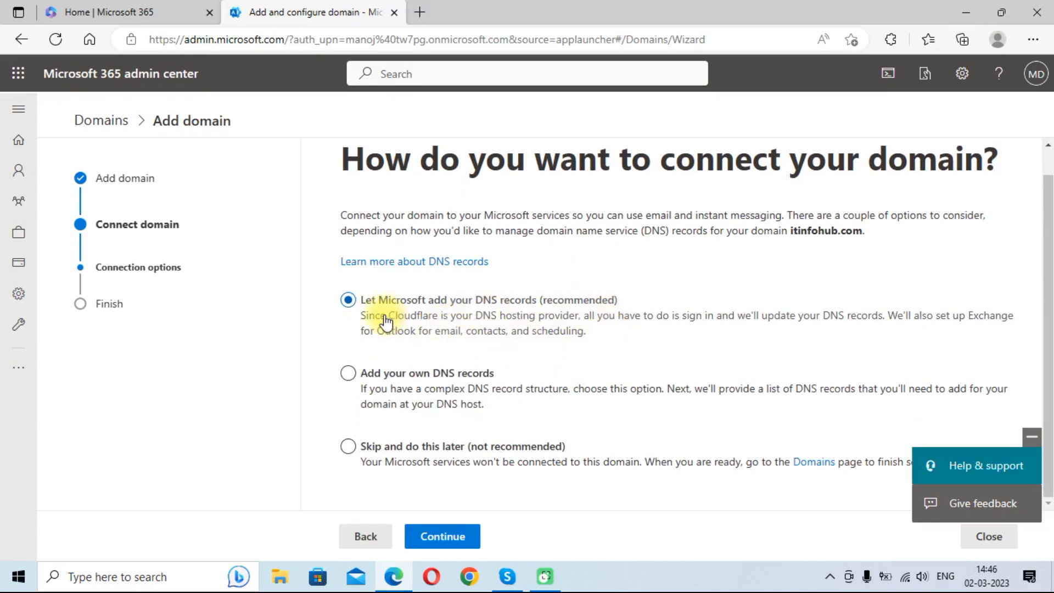
{"action": "mouse_move", "coordinate": [474, 309]}
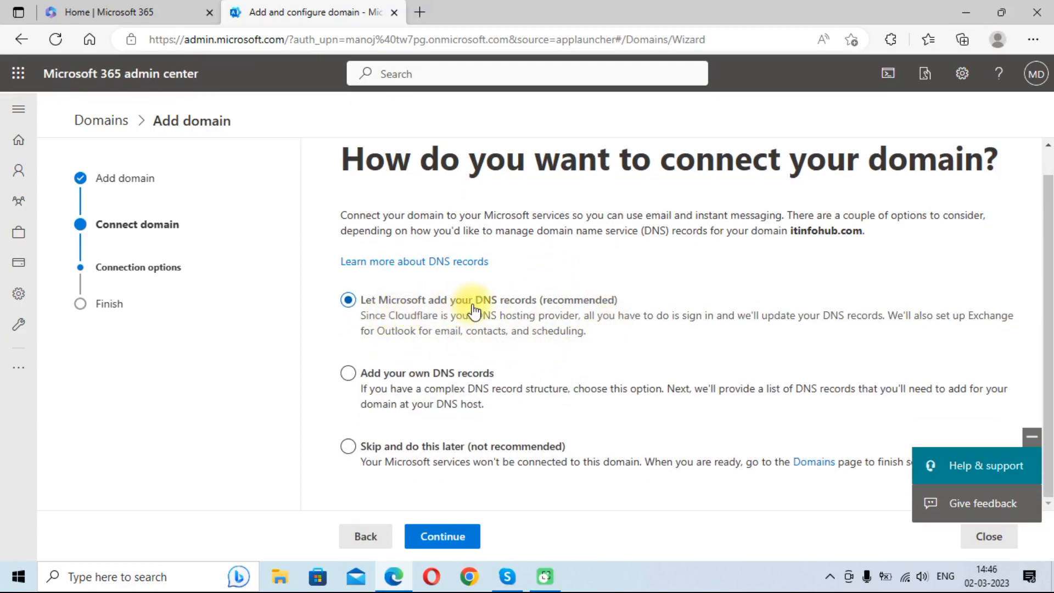
{"action": "mouse_move", "coordinate": [554, 311]}
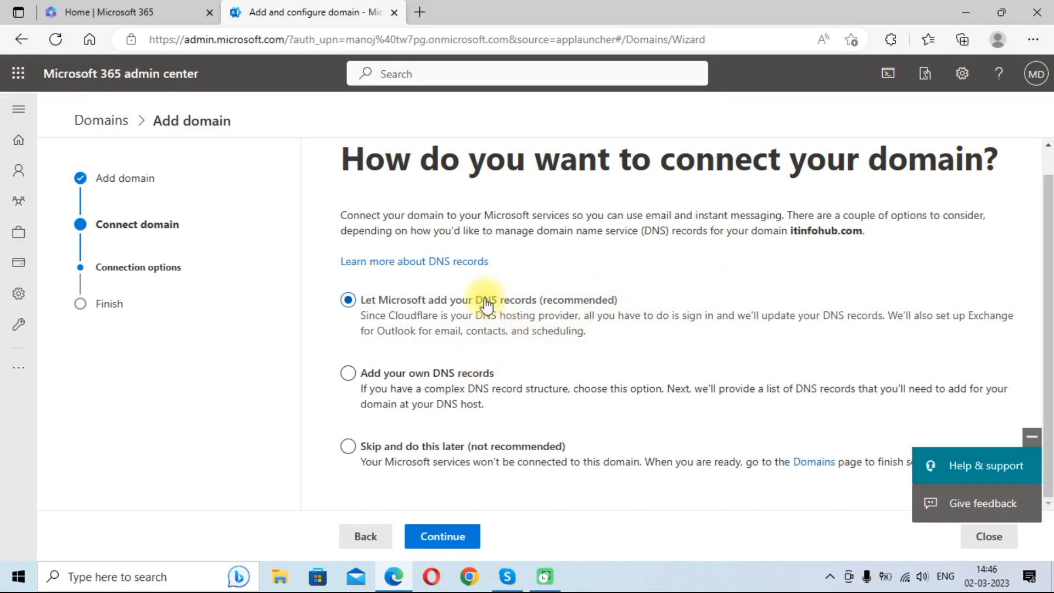
{"action": "mouse_move", "coordinate": [421, 329]}
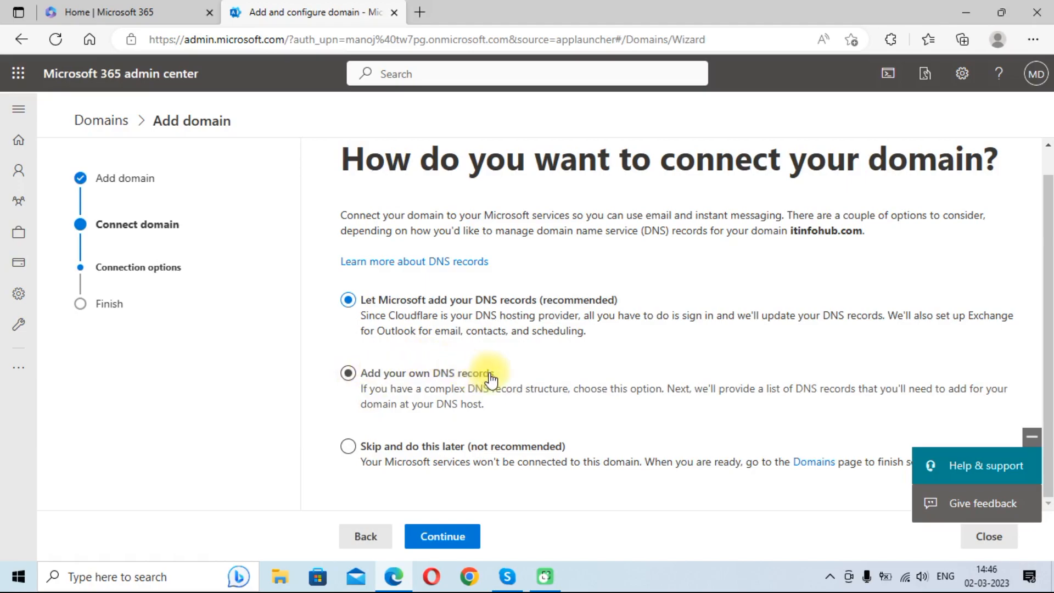
{"action": "mouse_move", "coordinate": [395, 386]}
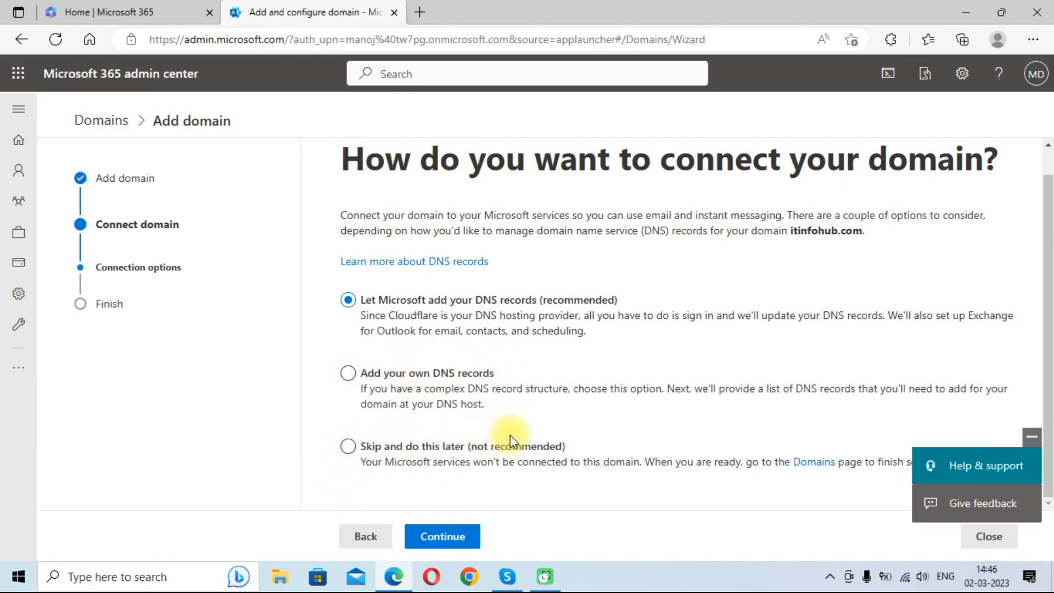
Step: Select 'Add your own DNS records' as the connection method for itinfohub.com
{"action": "left_click", "coordinate": [348, 373]}
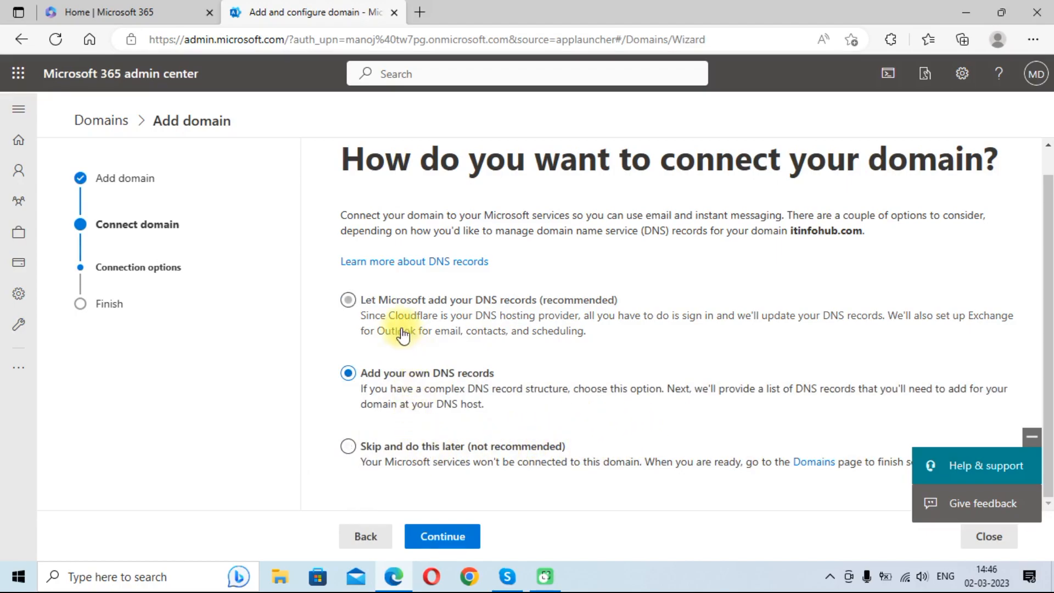
{"action": "left_click", "coordinate": [348, 300]}
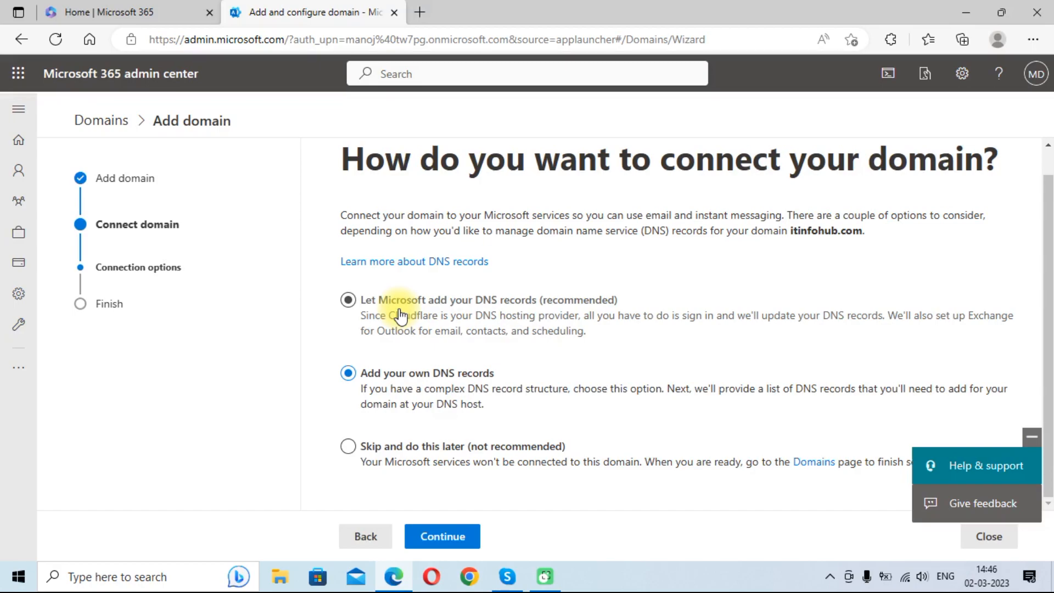
{"action": "mouse_move", "coordinate": [461, 355]}
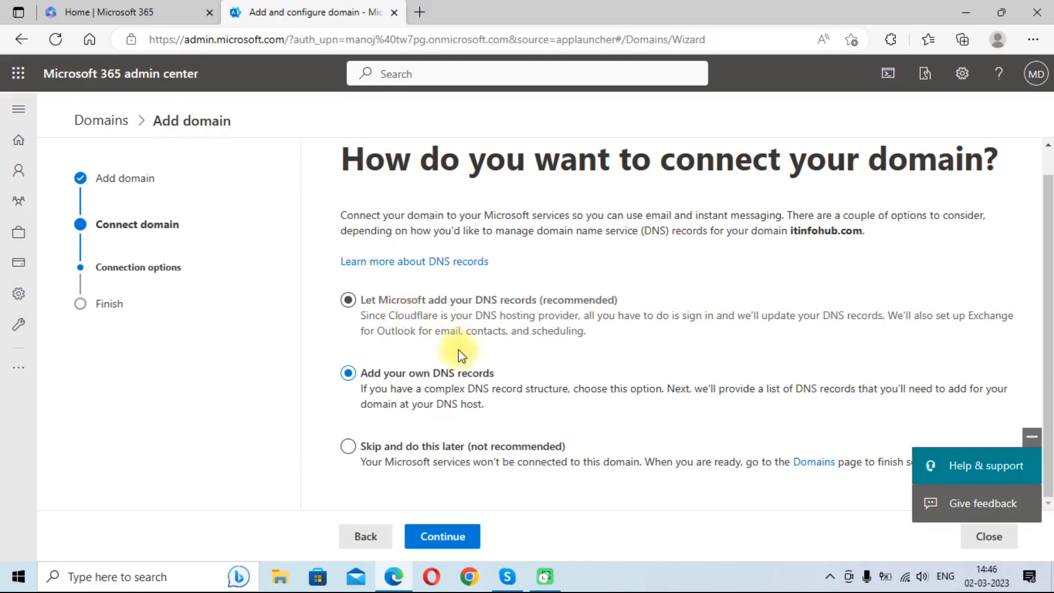
{"action": "left_click", "coordinate": [348, 373]}
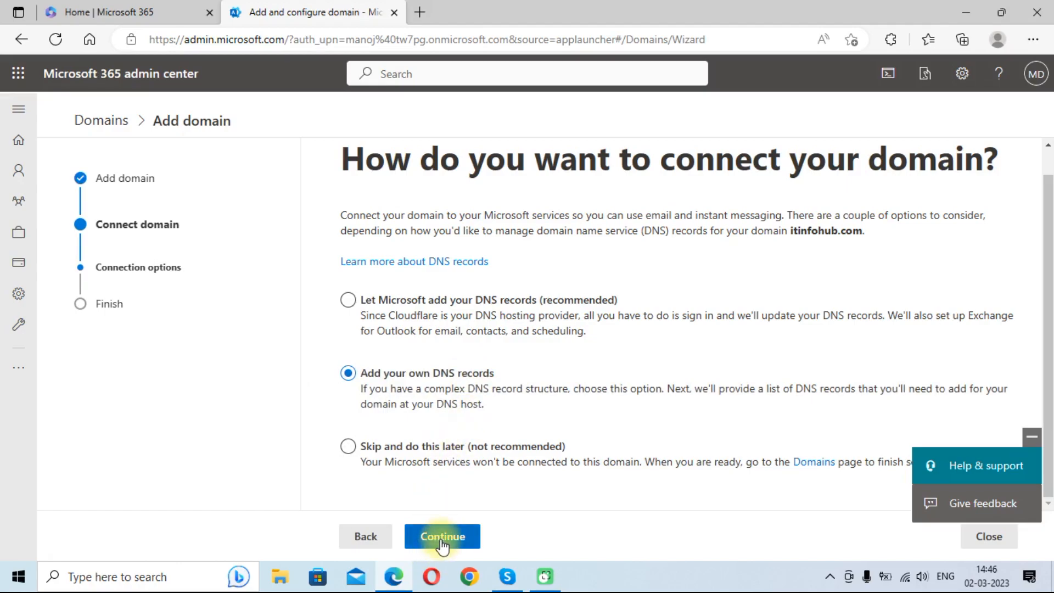
Step: Enable 'Exchange and Exchange Online Protection' and expand the MX and TXT record details
{"action": "left_click", "coordinate": [442, 536]}
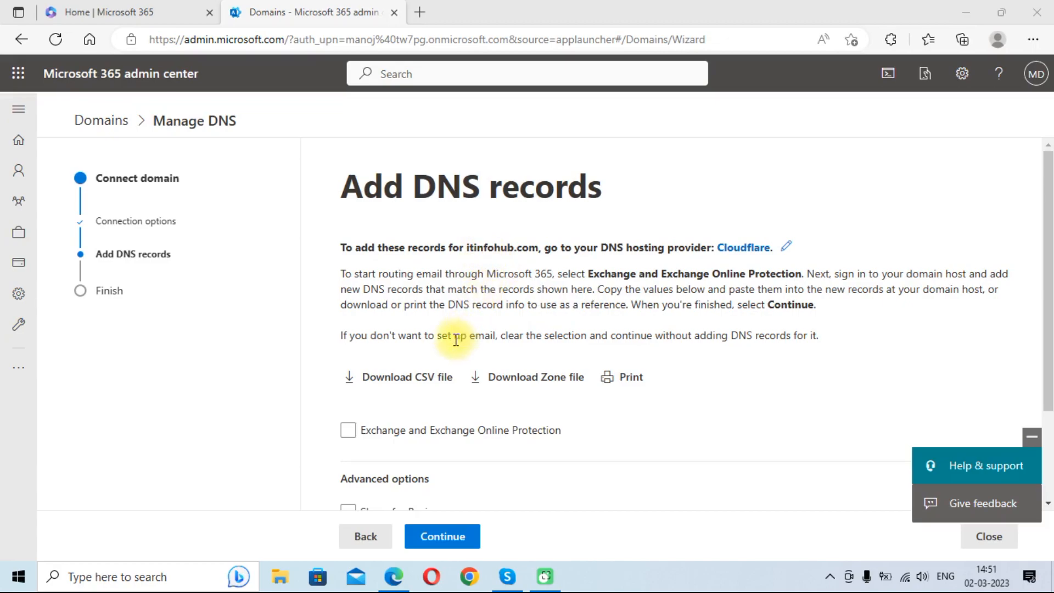
{"action": "left_click", "coordinate": [348, 430]}
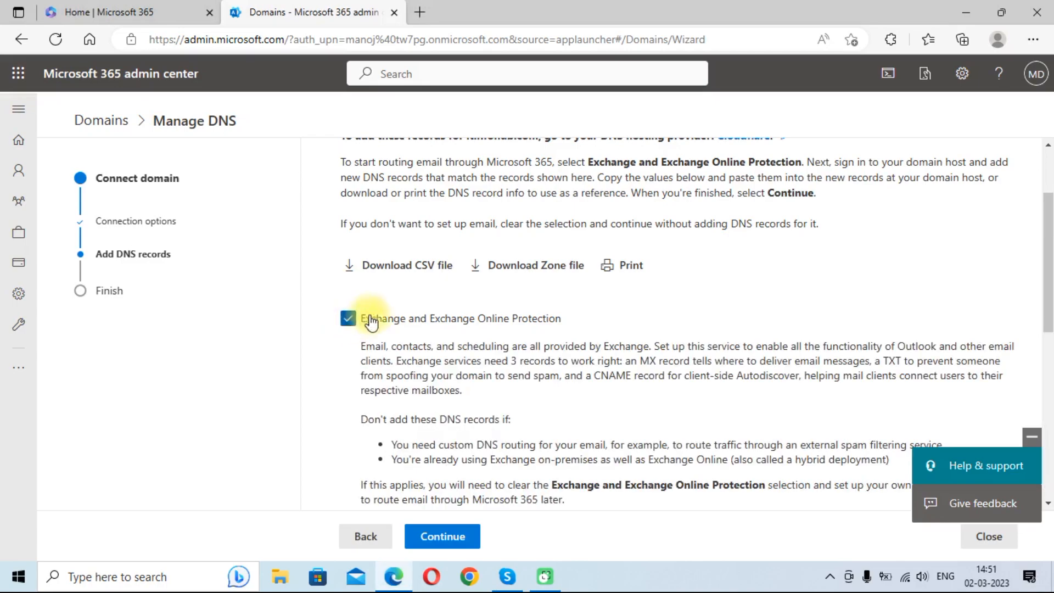
{"action": "scroll", "scroll_direction": "down", "scroll_amount": 3}
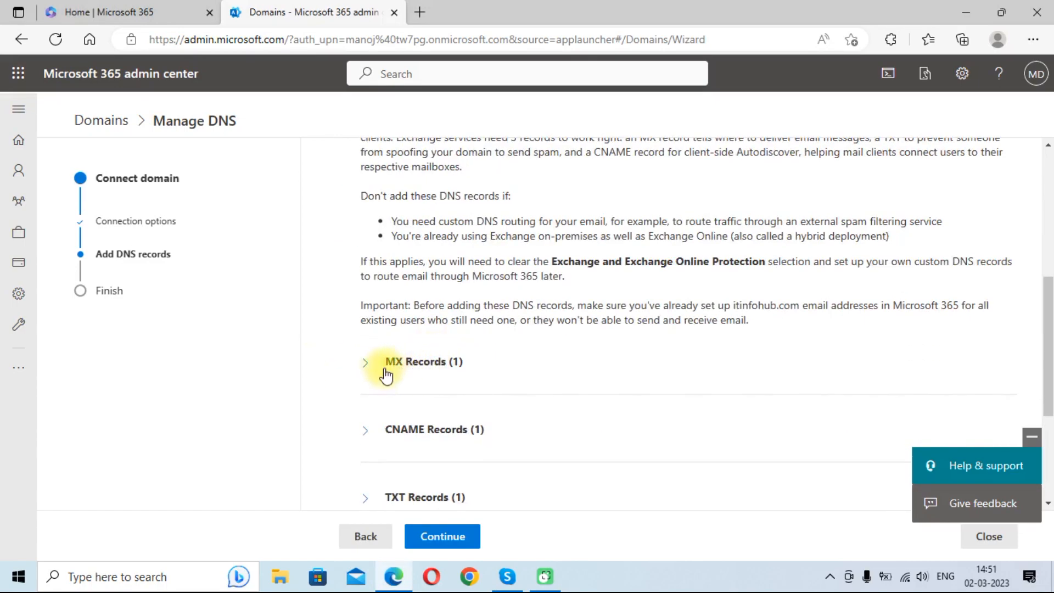
{"action": "left_click", "coordinate": [366, 362]}
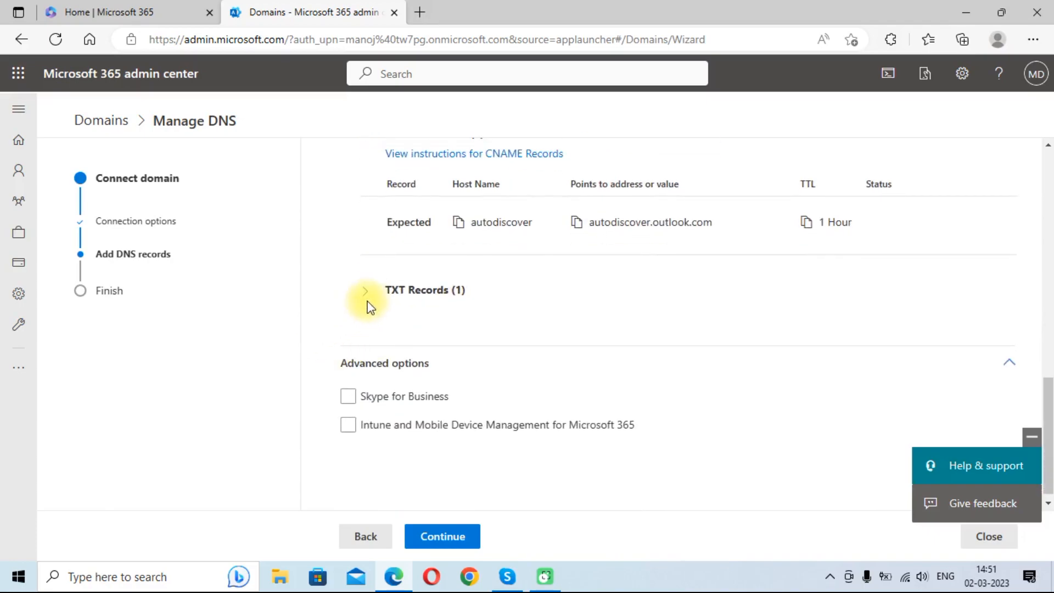
{"action": "left_click", "coordinate": [365, 290]}
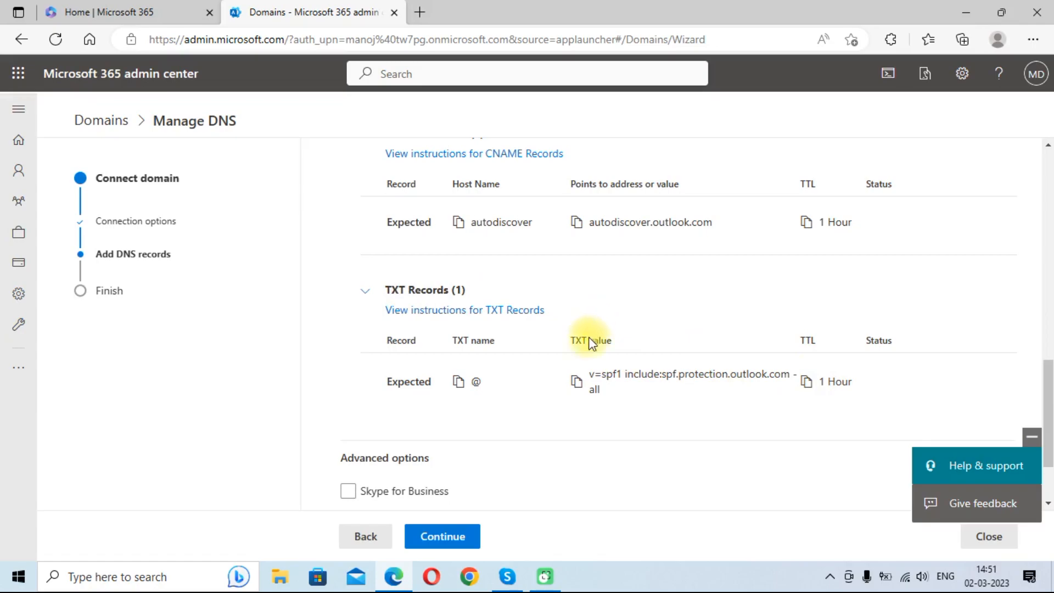
{"action": "scroll", "scroll_direction": "up", "scroll_amount": 3}
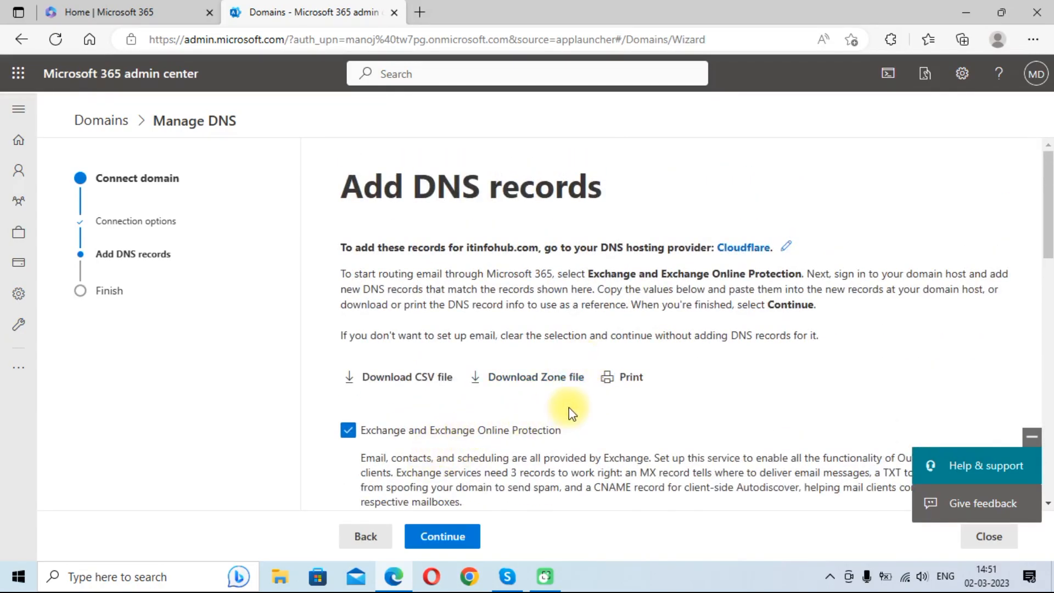
{"action": "scroll", "scroll_direction": "down", "scroll_amount": 3}
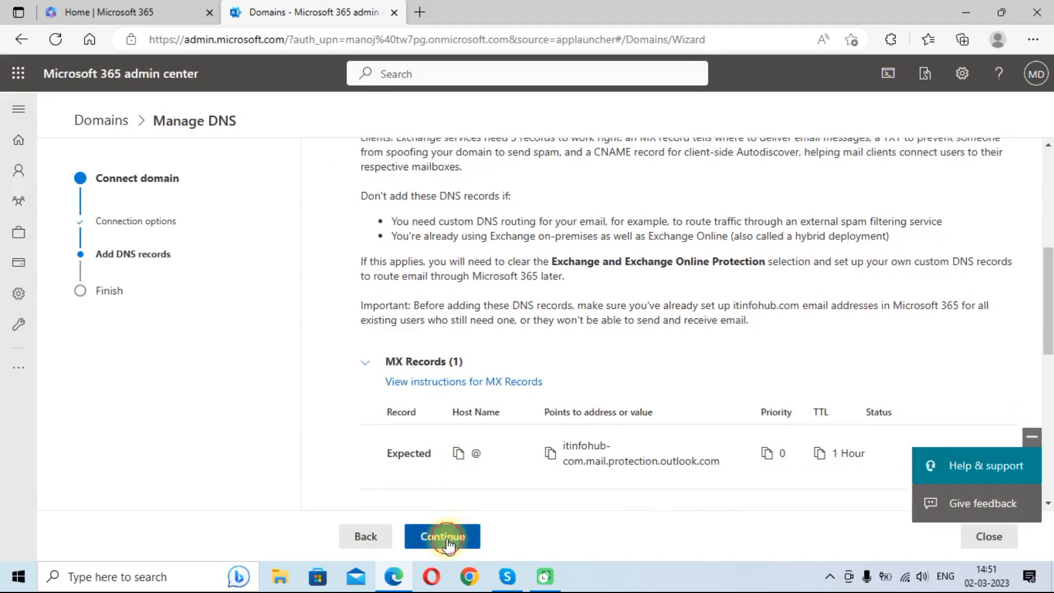
Step: Submit the Exchange records step to check DNS records for itinfohub.com
{"action": "left_click", "coordinate": [443, 536]}
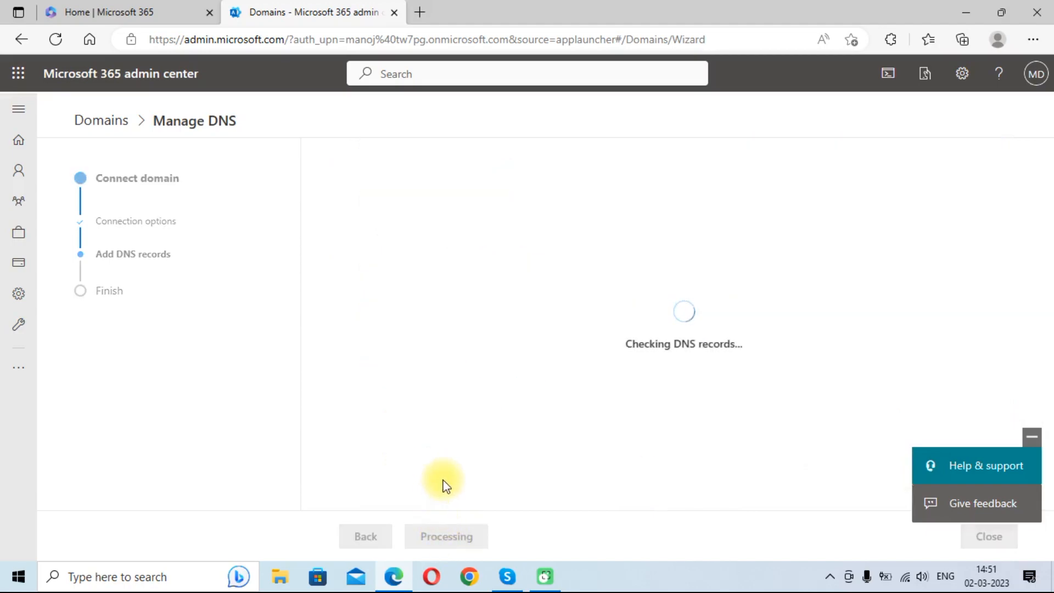
{"action": "mouse_move", "coordinate": [696, 365]}
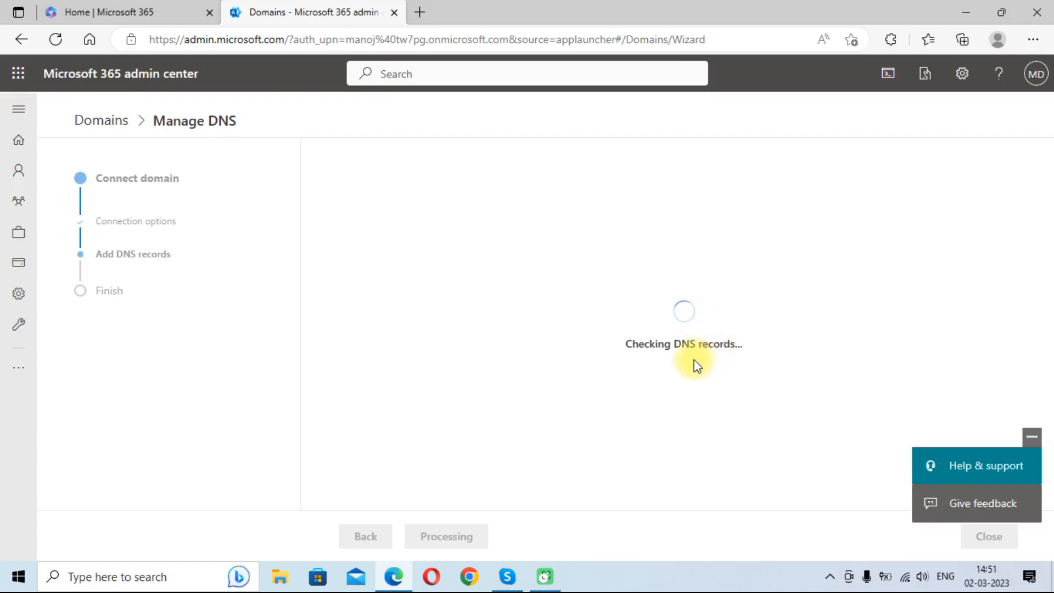
{"action": "mouse_move", "coordinate": [627, 349]}
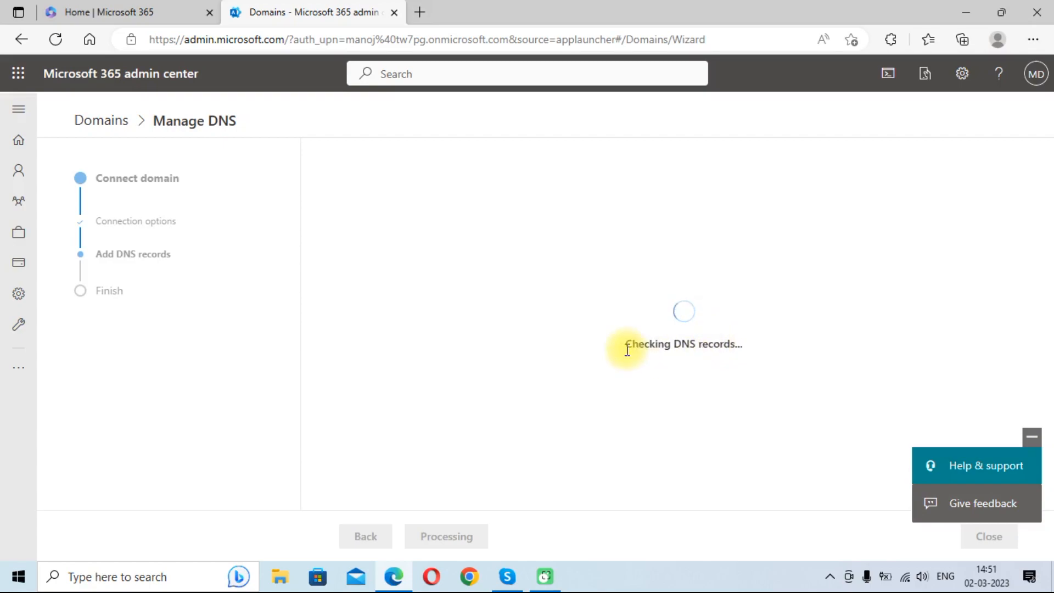
{"action": "mouse_move", "coordinate": [740, 362]}
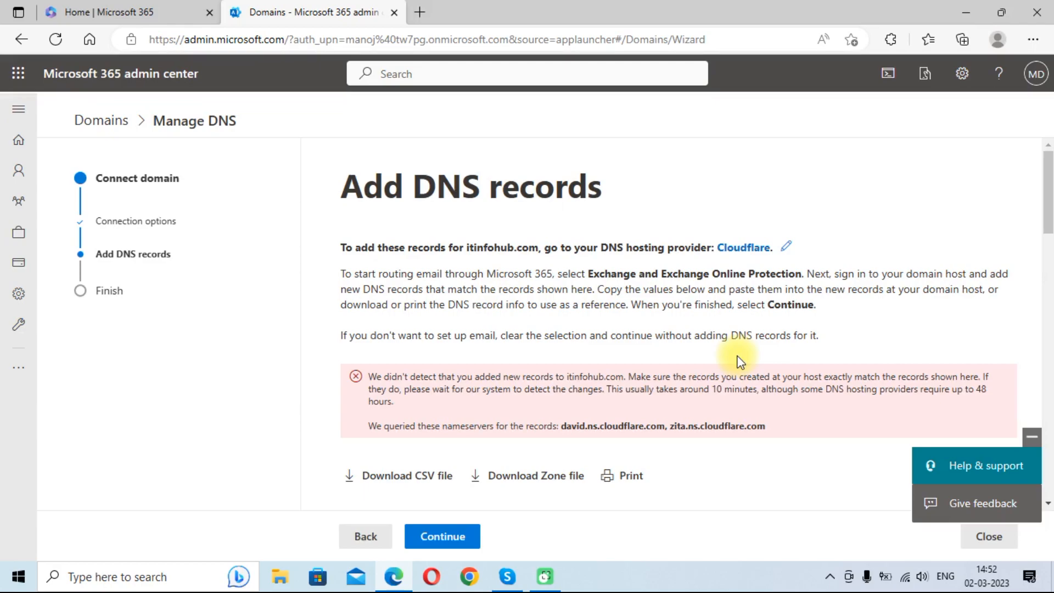
{"action": "scroll", "scroll_direction": "down", "scroll_amount": 3}
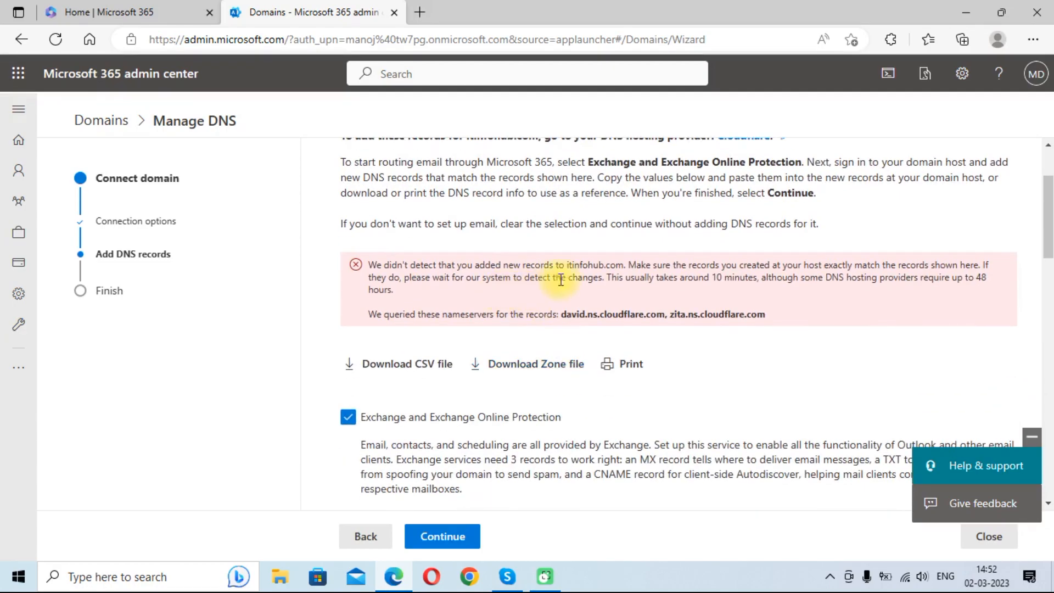
{"action": "mouse_move", "coordinate": [689, 312]}
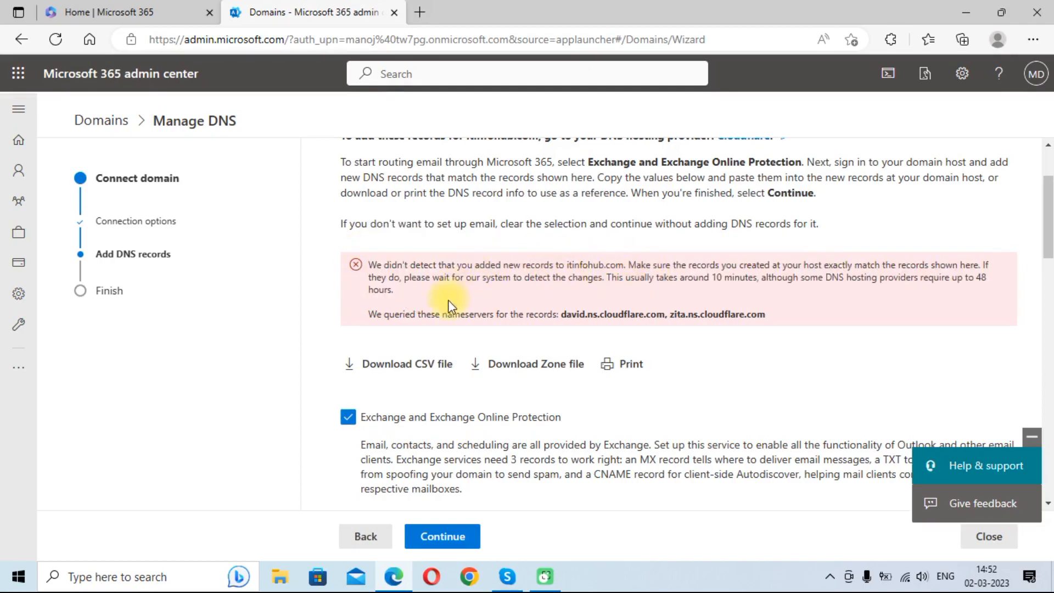
{"action": "scroll", "scroll_direction": "down", "scroll_amount": 3}
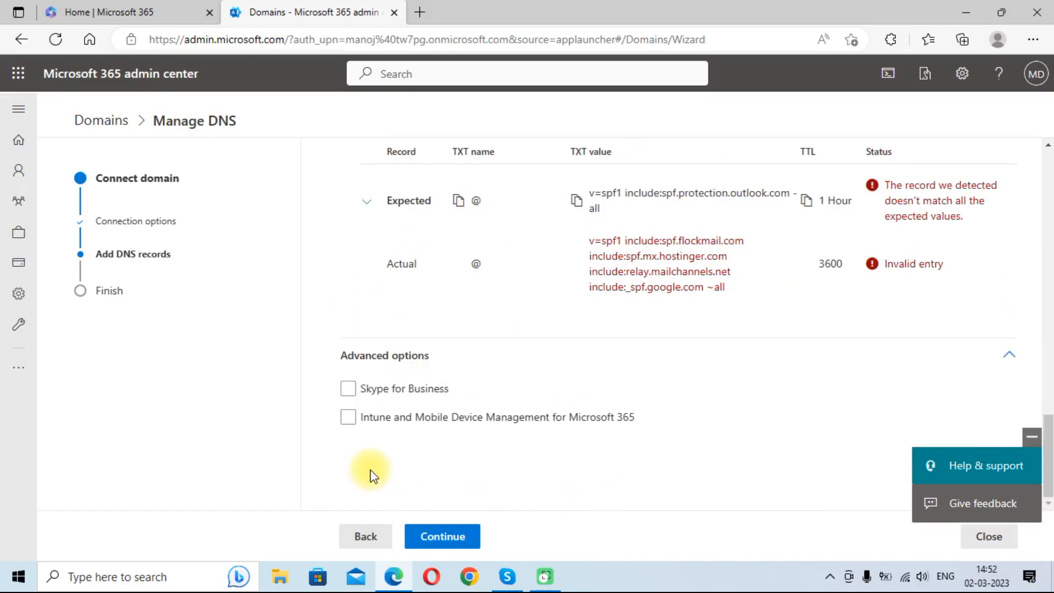
{"action": "mouse_move", "coordinate": [369, 450]}
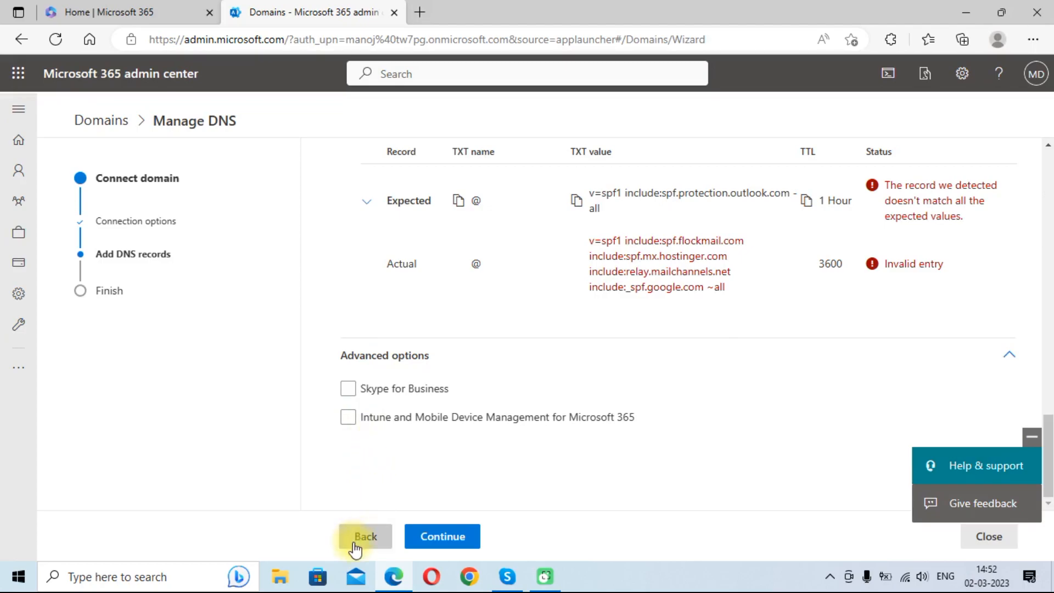
{"action": "left_click", "coordinate": [366, 536]}
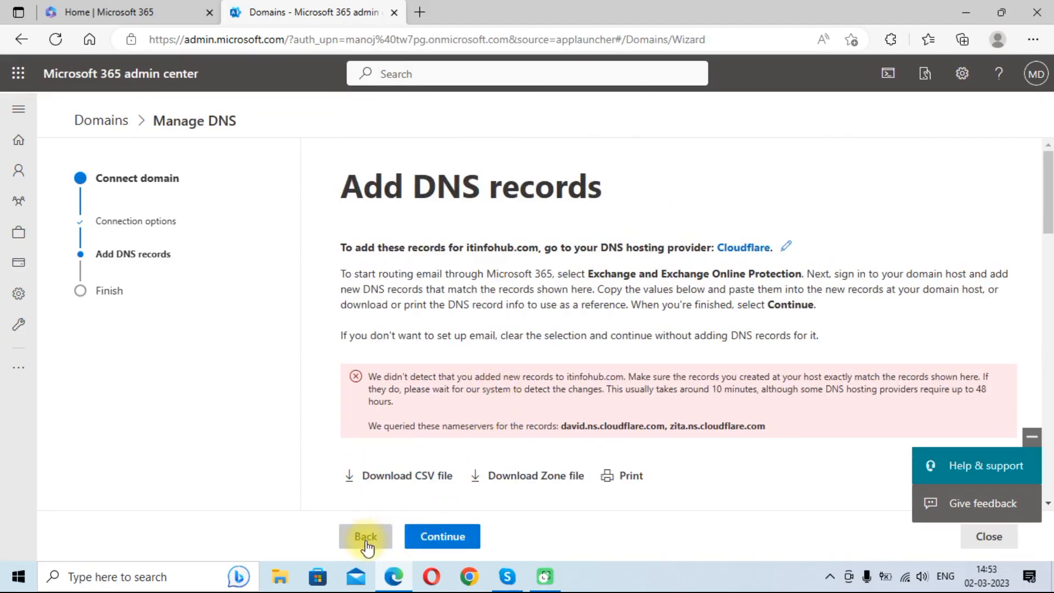
{"action": "mouse_move", "coordinate": [357, 509]}
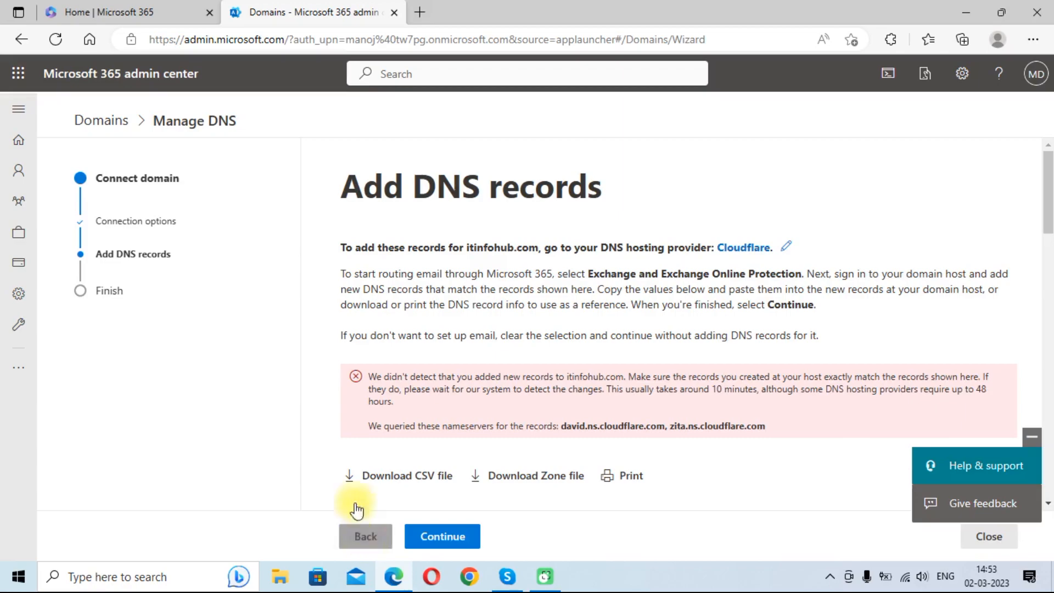
Step: Go back, choose 'Skip and do this later', continue, and click Done
{"action": "left_click", "coordinate": [366, 536]}
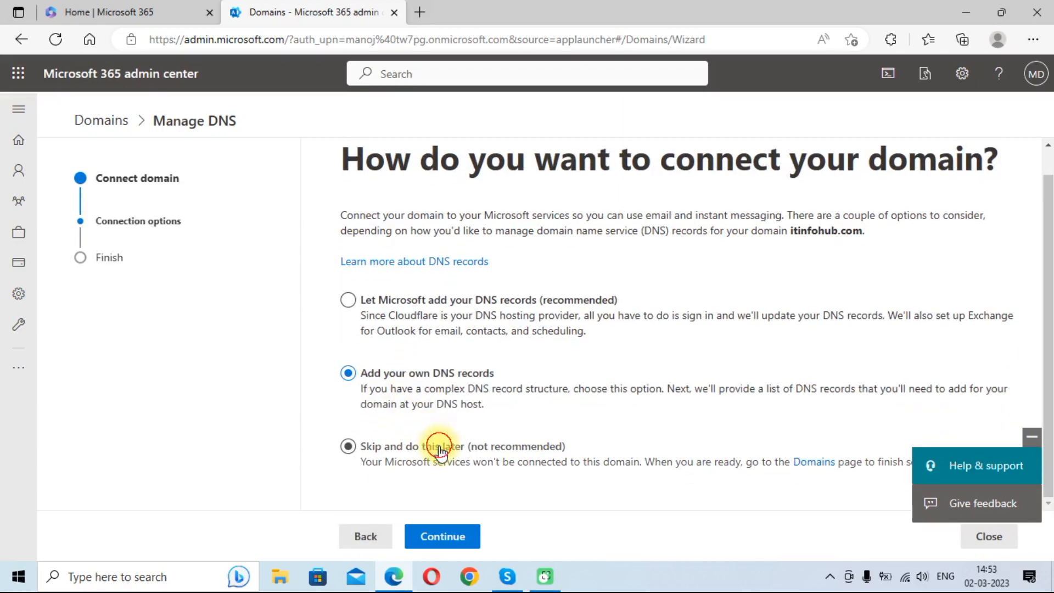
{"action": "left_click", "coordinate": [442, 536]}
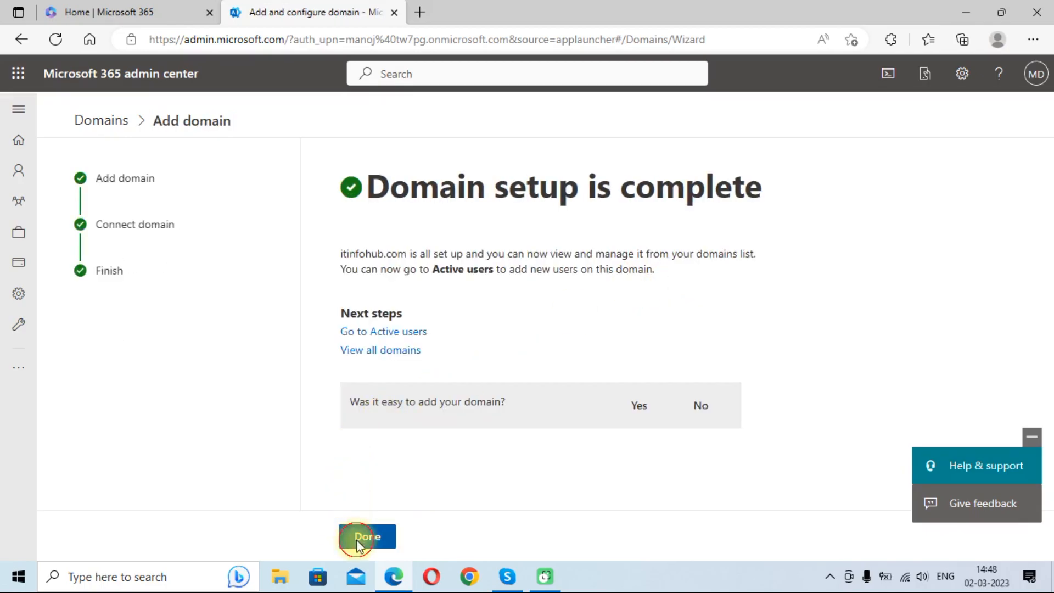
{"action": "left_click", "coordinate": [366, 537]}
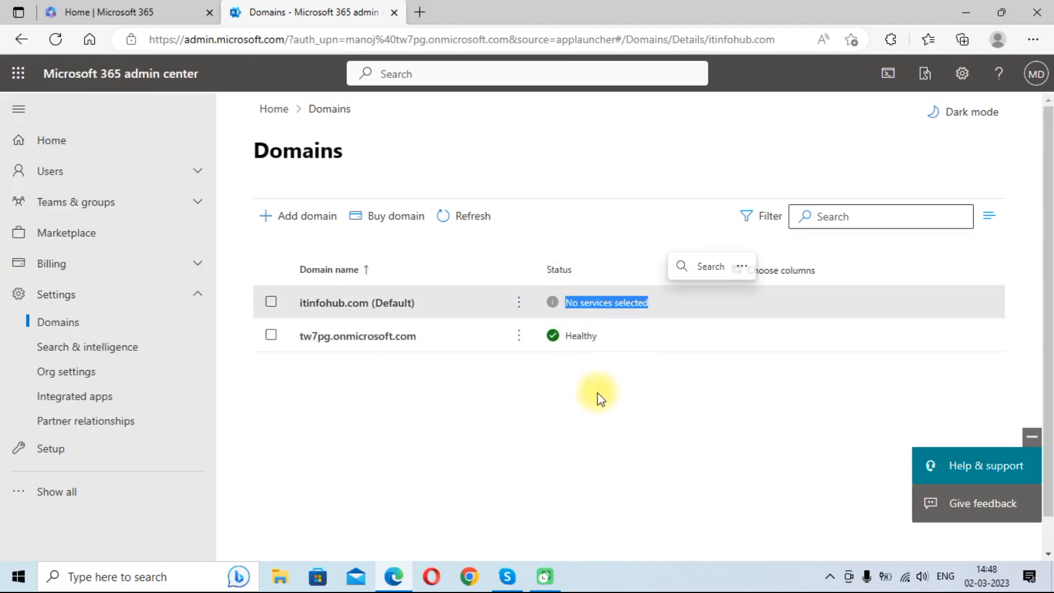
Step: Open itinfohub.com from the Domains list and show its DNS records tab
{"action": "left_click", "coordinate": [357, 302]}
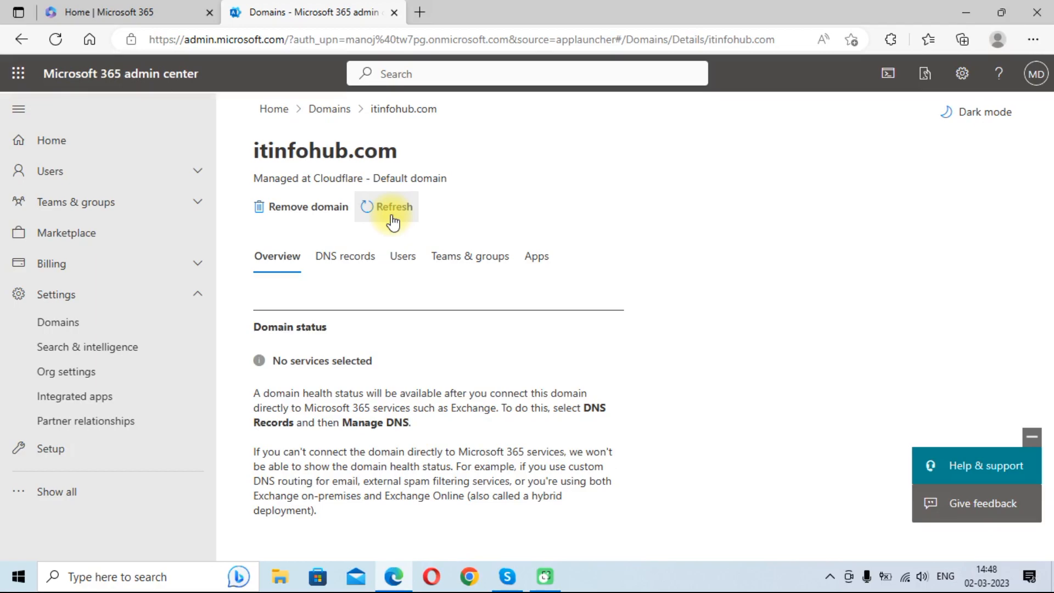
{"action": "left_click", "coordinate": [345, 256]}
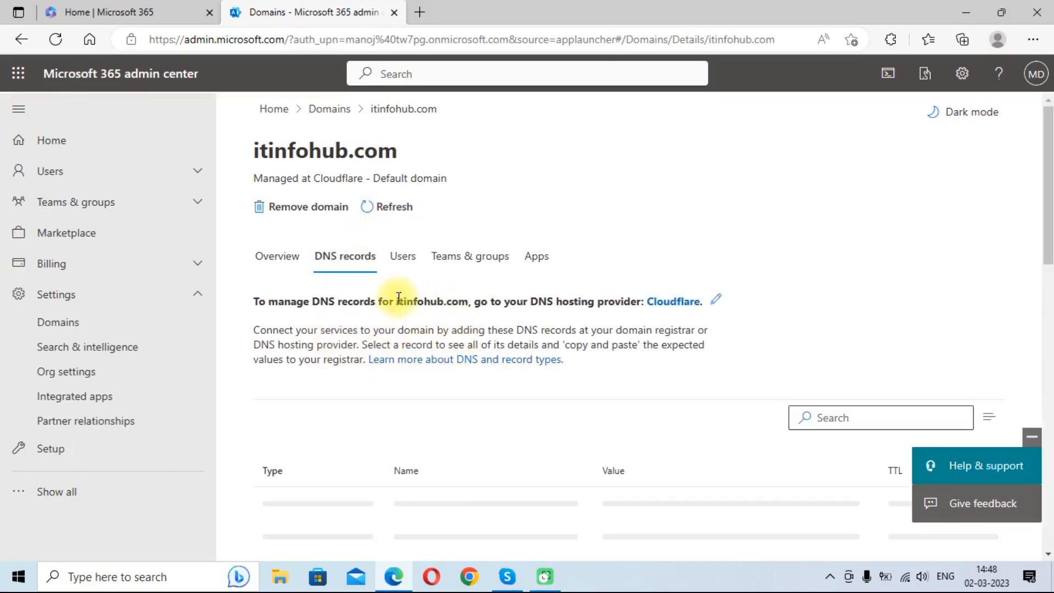
{"action": "left_click", "coordinate": [277, 257]}
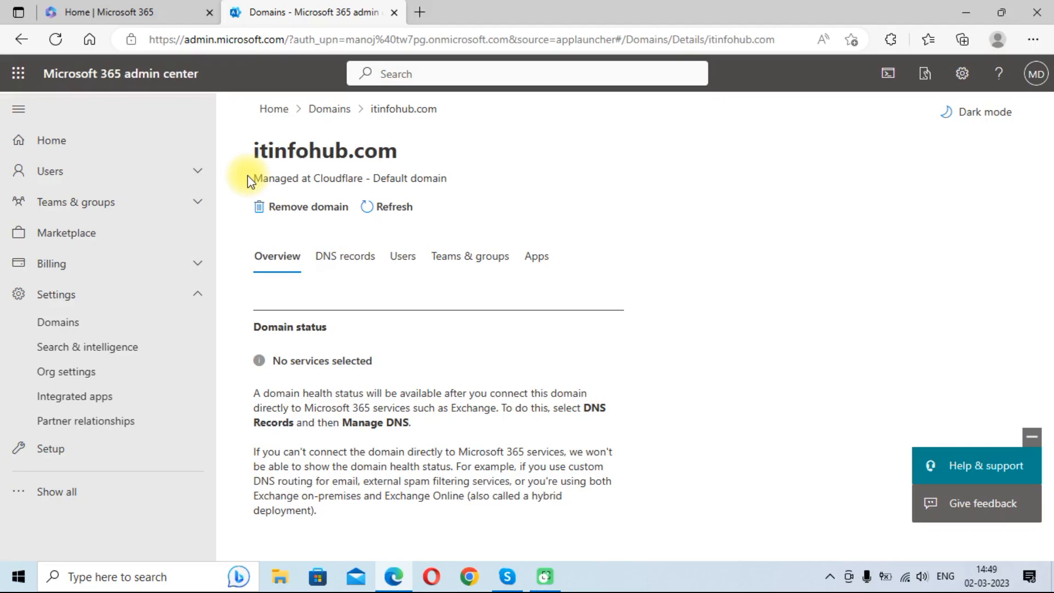
{"action": "mouse_move", "coordinate": [345, 257]}
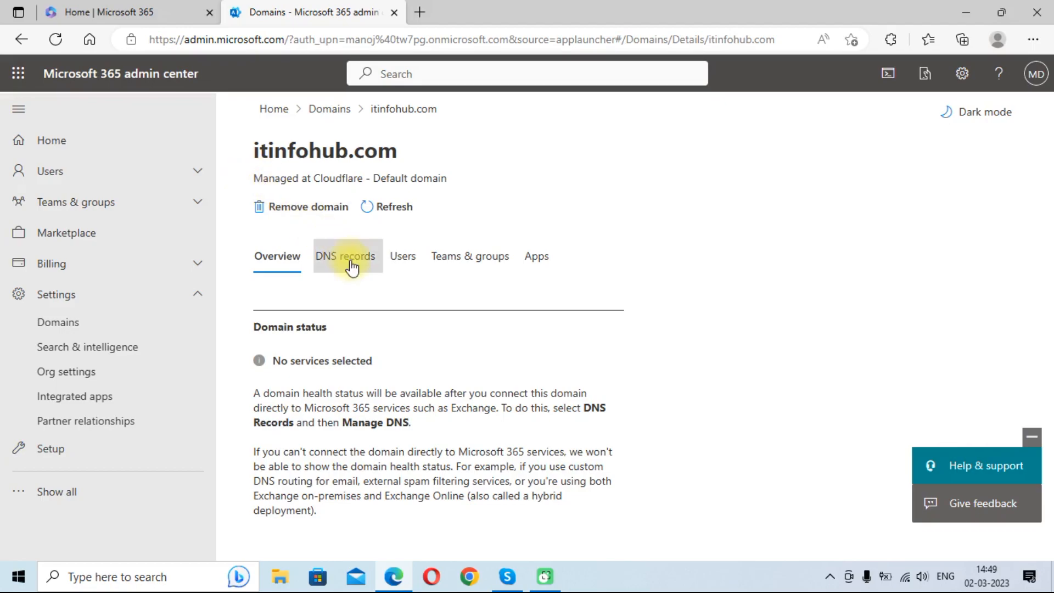
{"action": "left_click", "coordinate": [345, 256]}
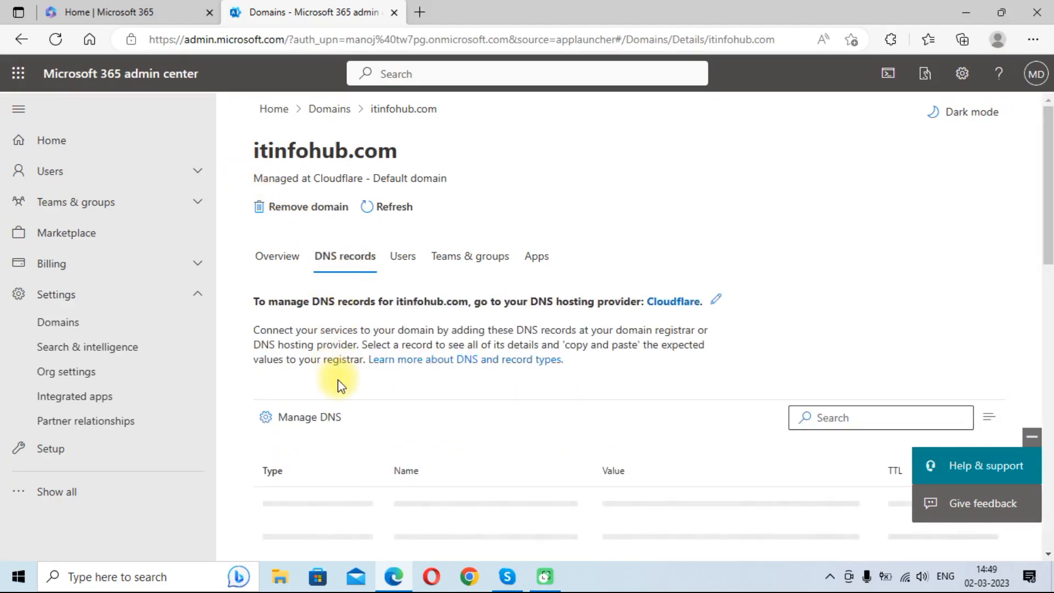